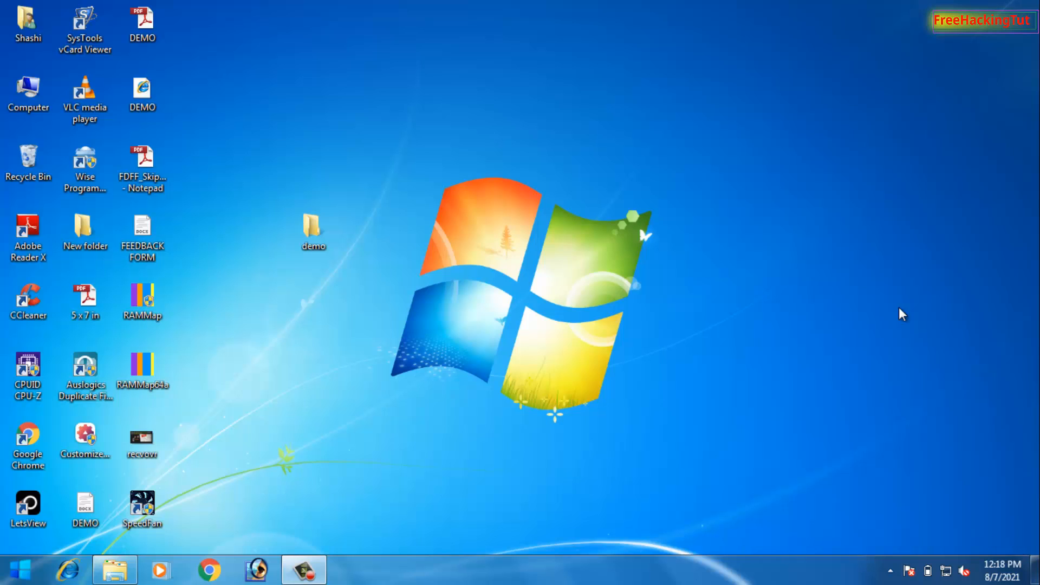
pyautogui.moveTo(920, 304)
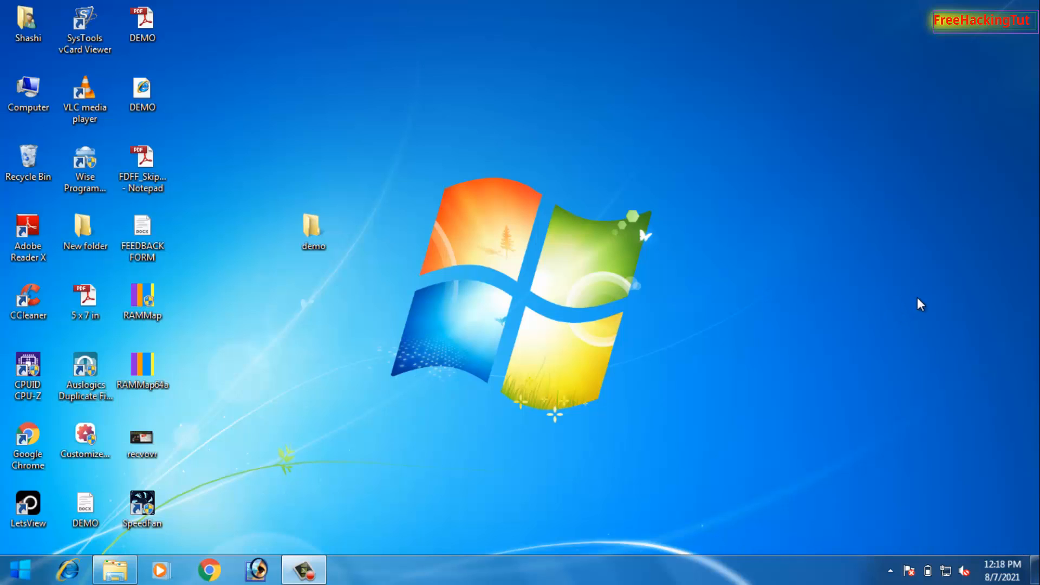
pyautogui.moveTo(579, 333)
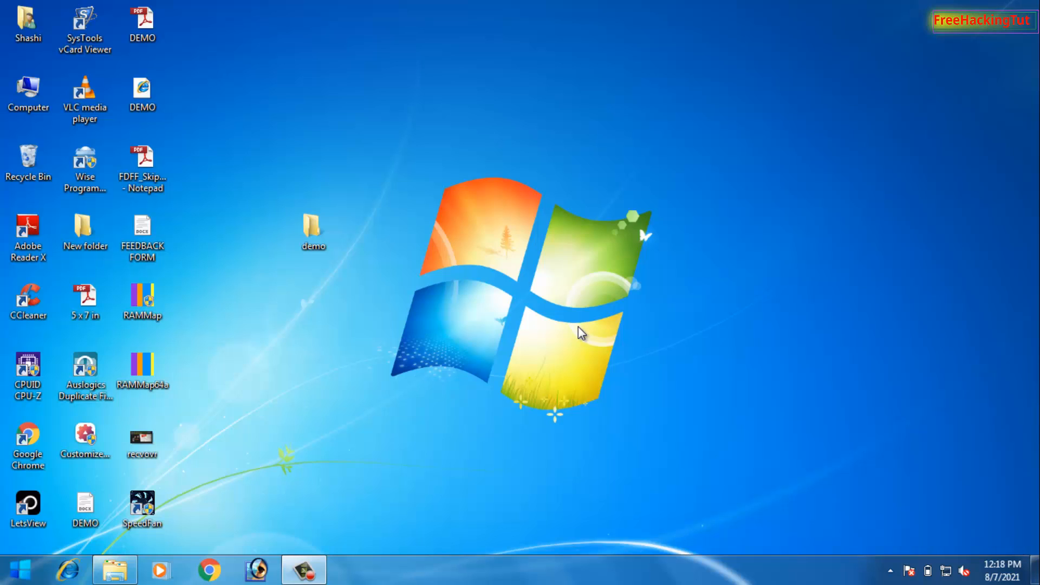
pyautogui.moveTo(587, 335)
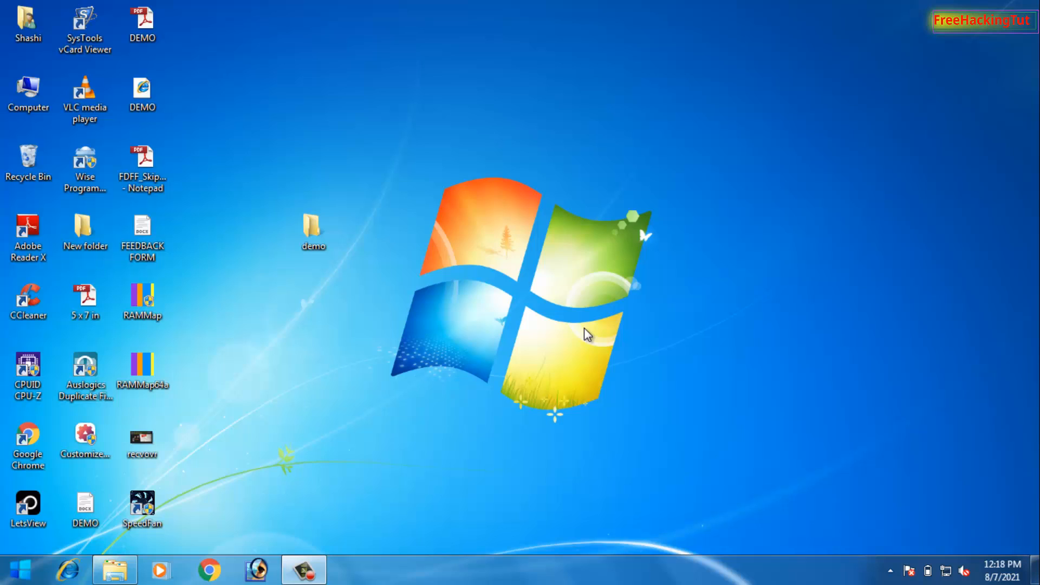
pyautogui.moveTo(581, 340)
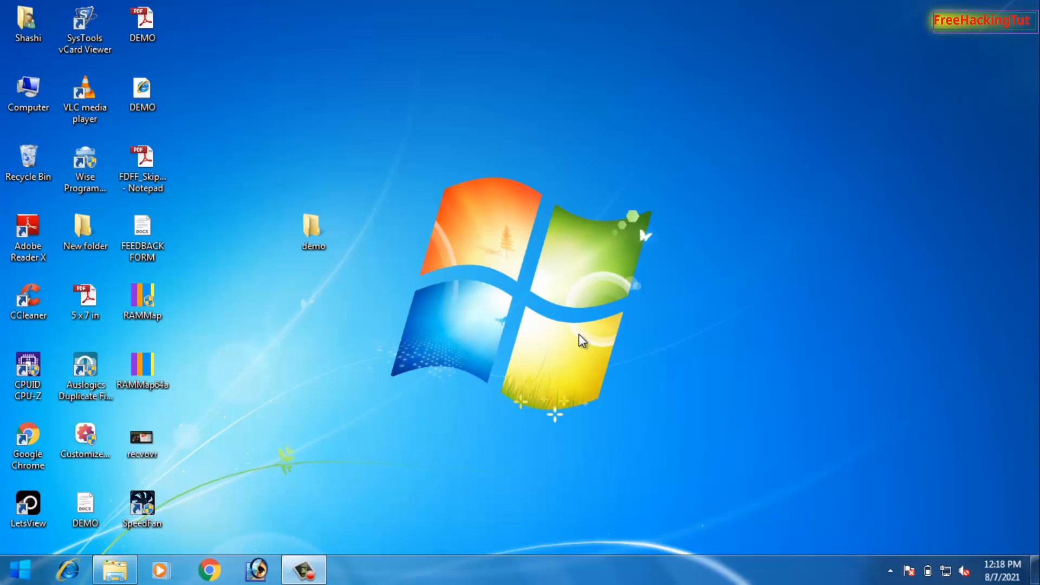
pyautogui.moveTo(591, 333)
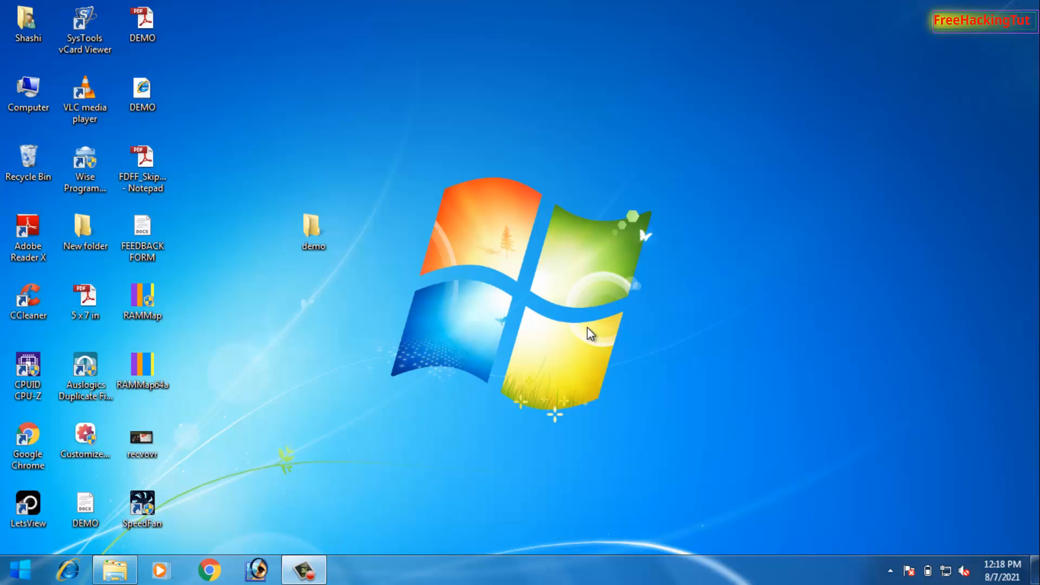
pyautogui.moveTo(605, 316)
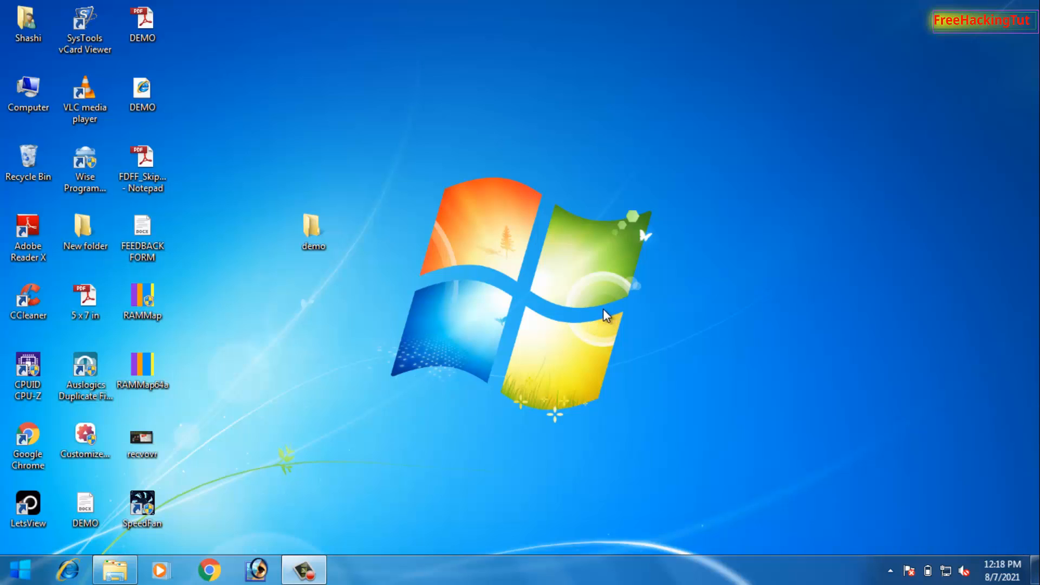
pyautogui.moveTo(531, 329)
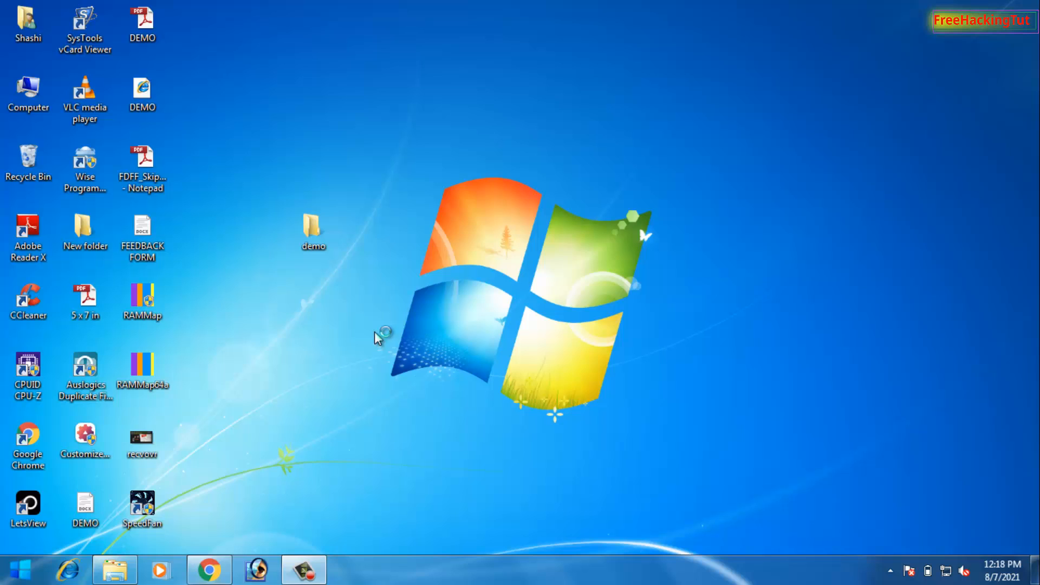
pyautogui.moveTo(381, 400)
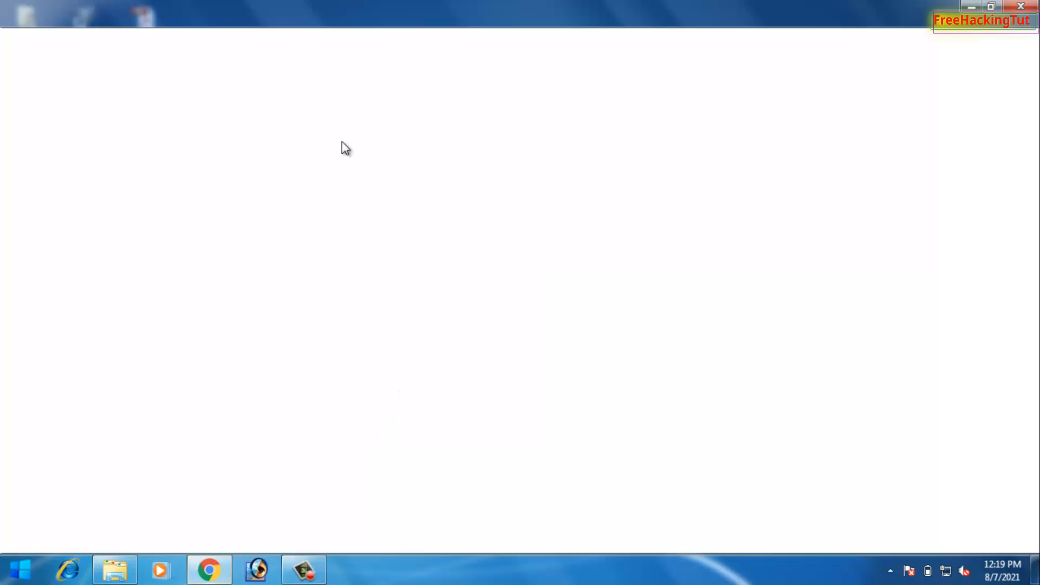
# - Search Google for 'cutepdf' to find the official cutepdf.com site
pyautogui.click(209, 570)
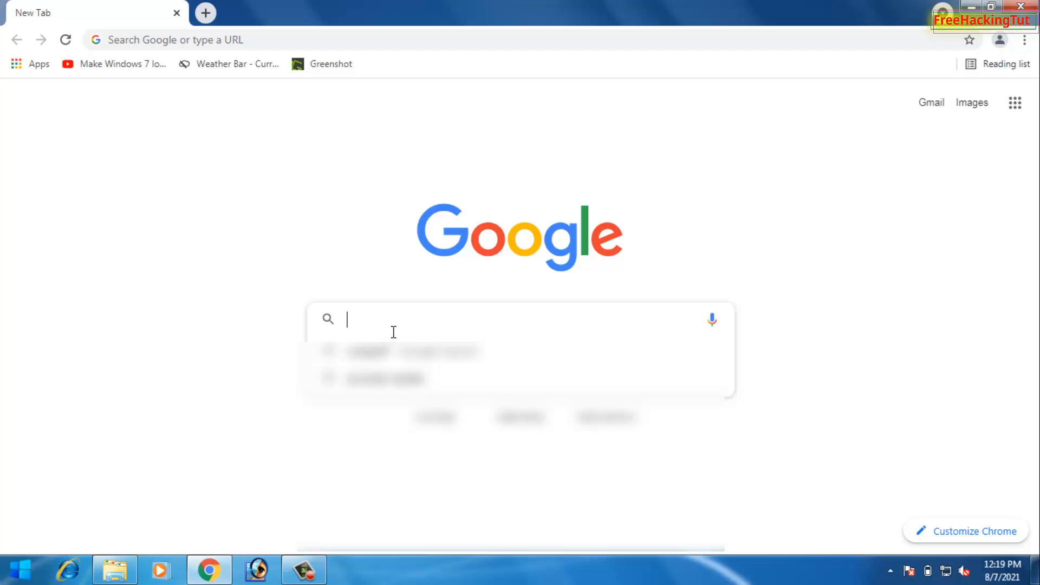
pyautogui.write('cutepdf')
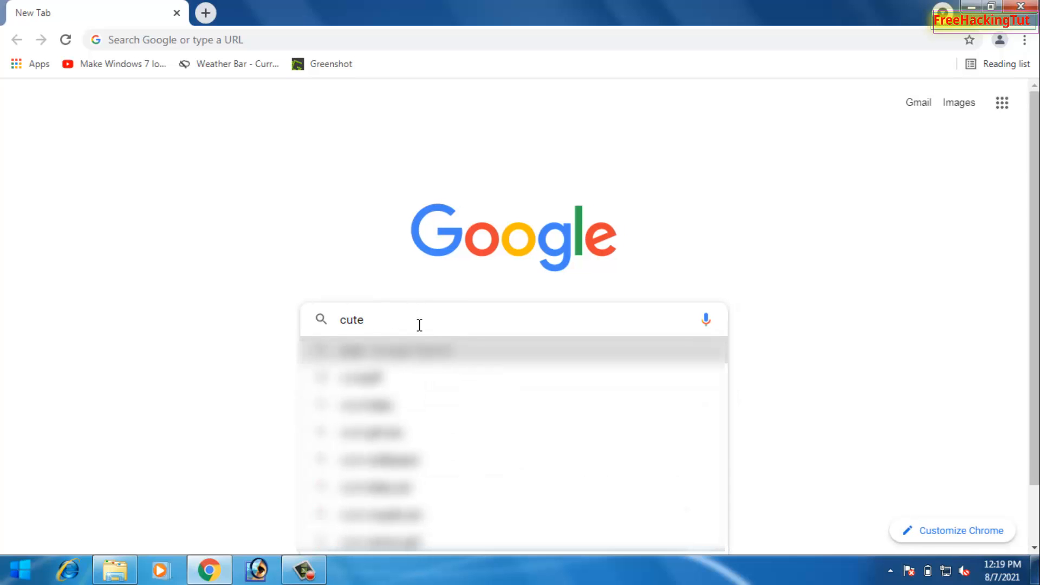
pyautogui.write('pdf')
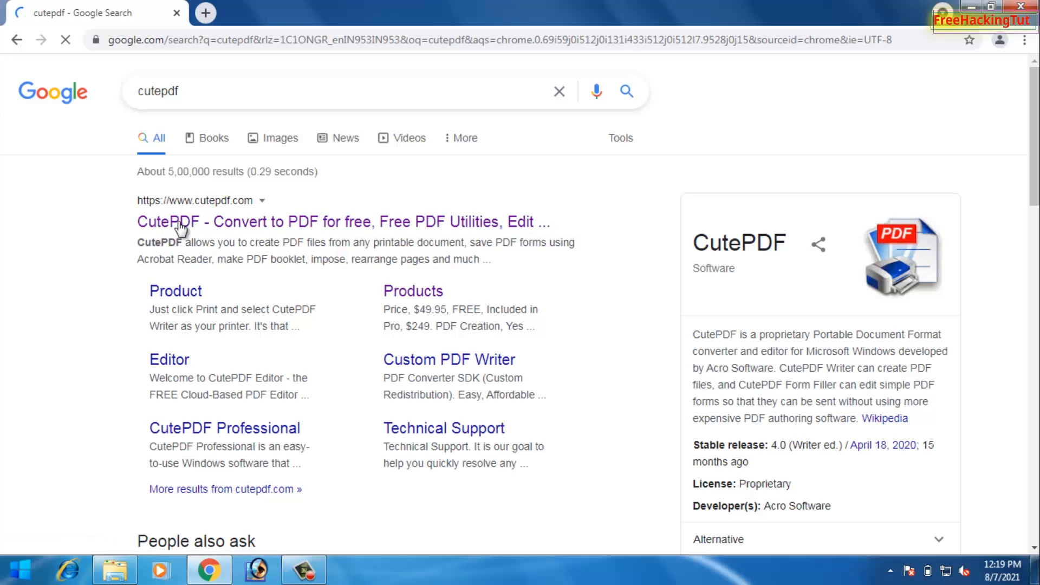
pyautogui.moveTo(256, 239)
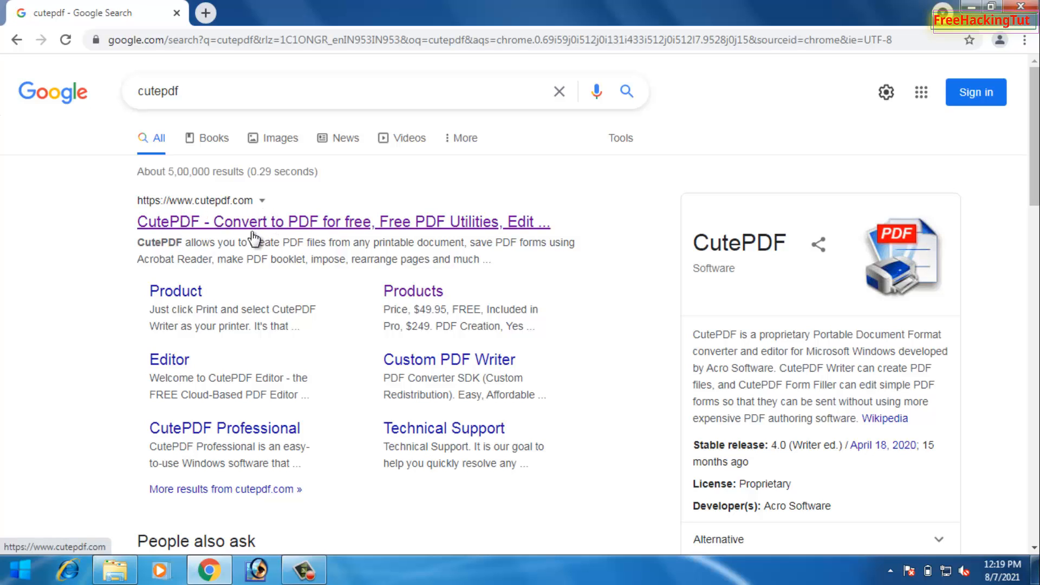
pyautogui.moveTo(287, 233)
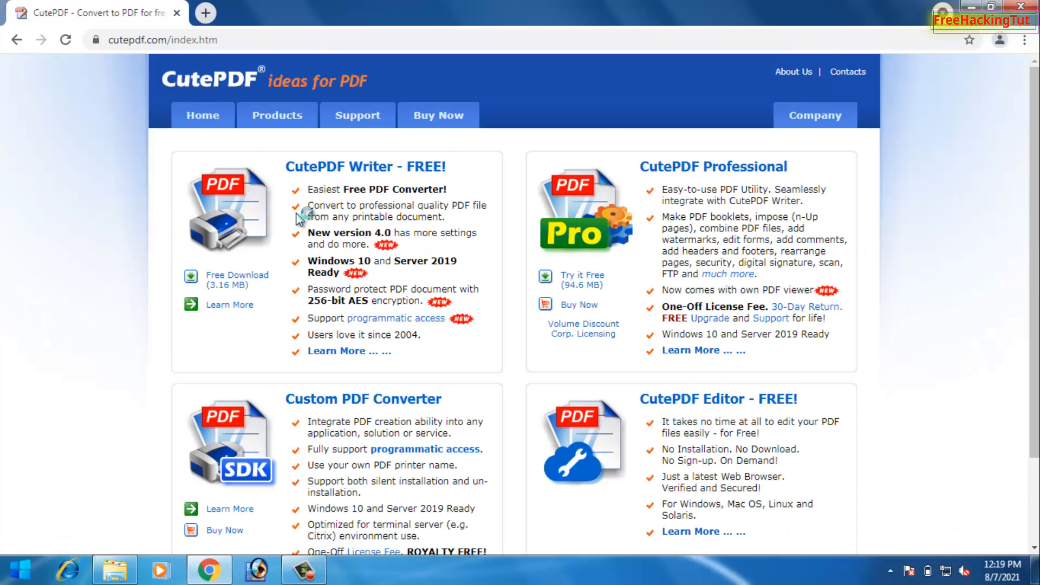
pyautogui.moveTo(634, 181)
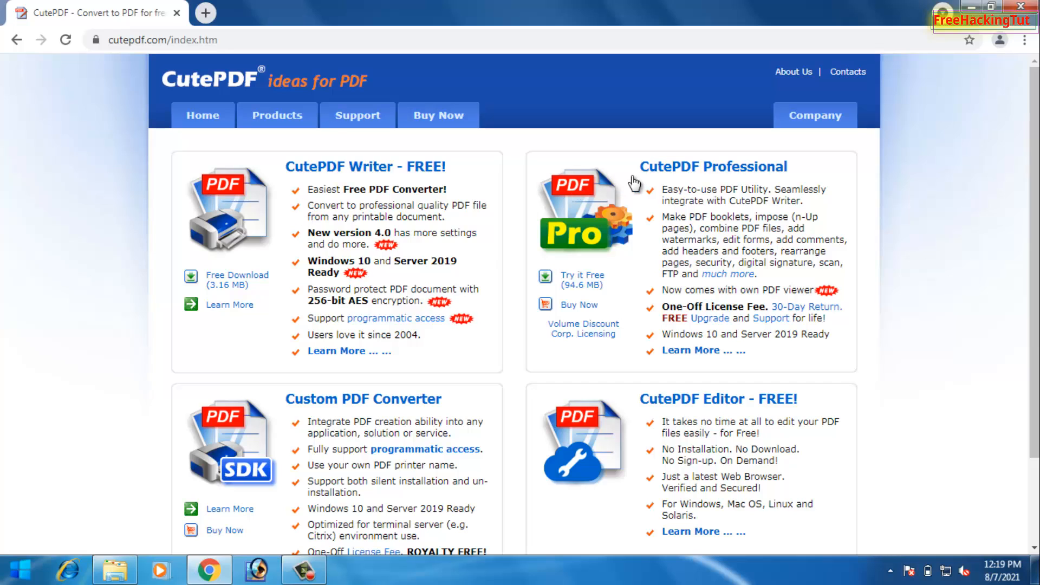
pyautogui.moveTo(410, 238)
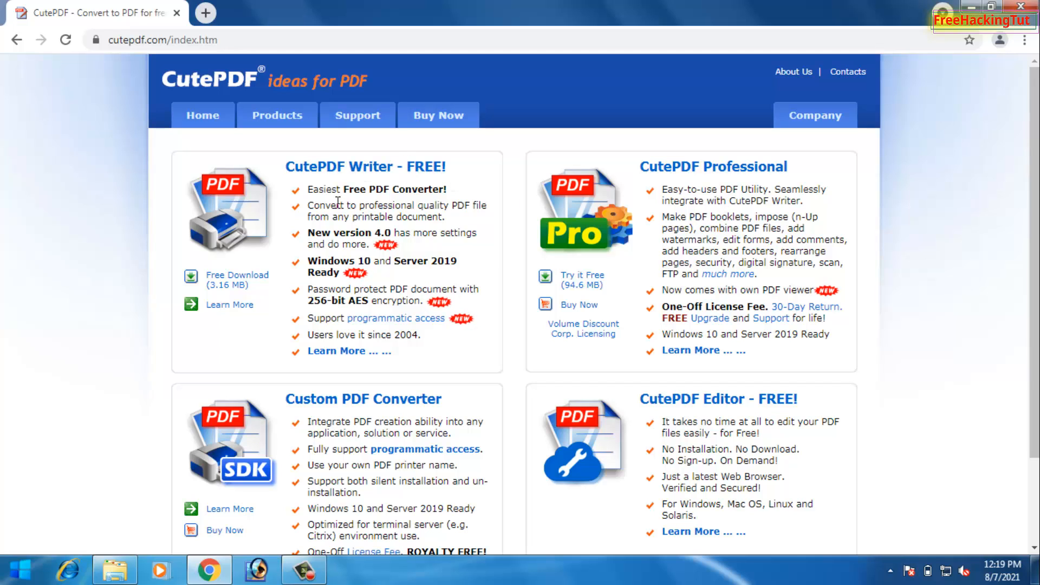
pyautogui.moveTo(278, 304)
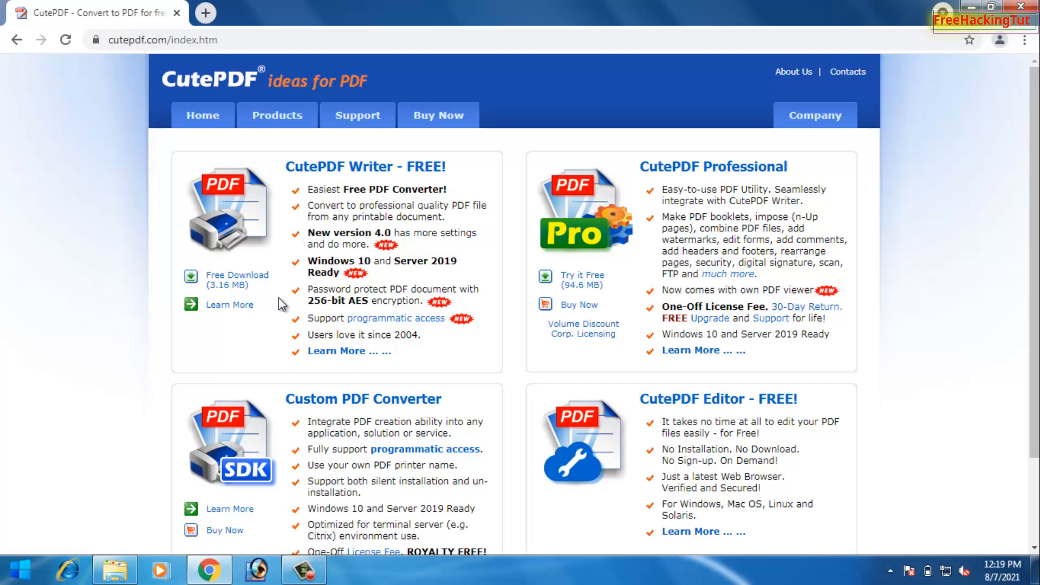
pyautogui.moveTo(791, 194)
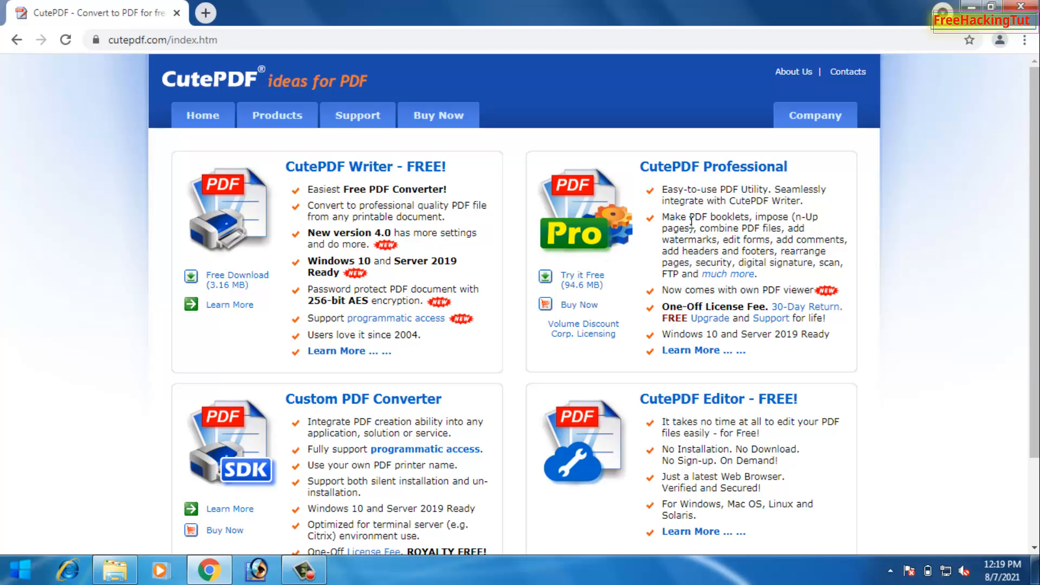
pyautogui.moveTo(743, 225)
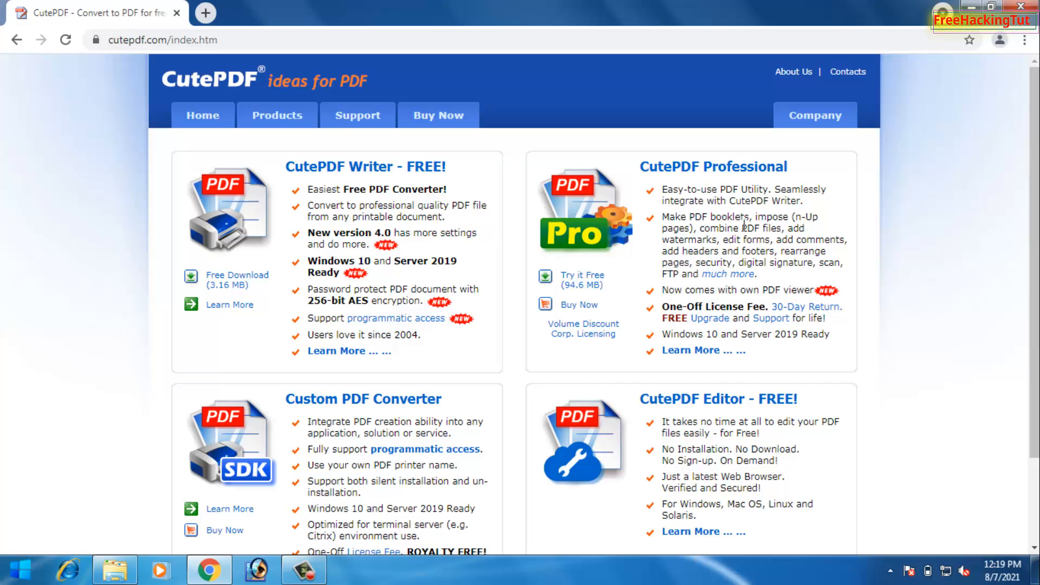
pyautogui.moveTo(673, 236)
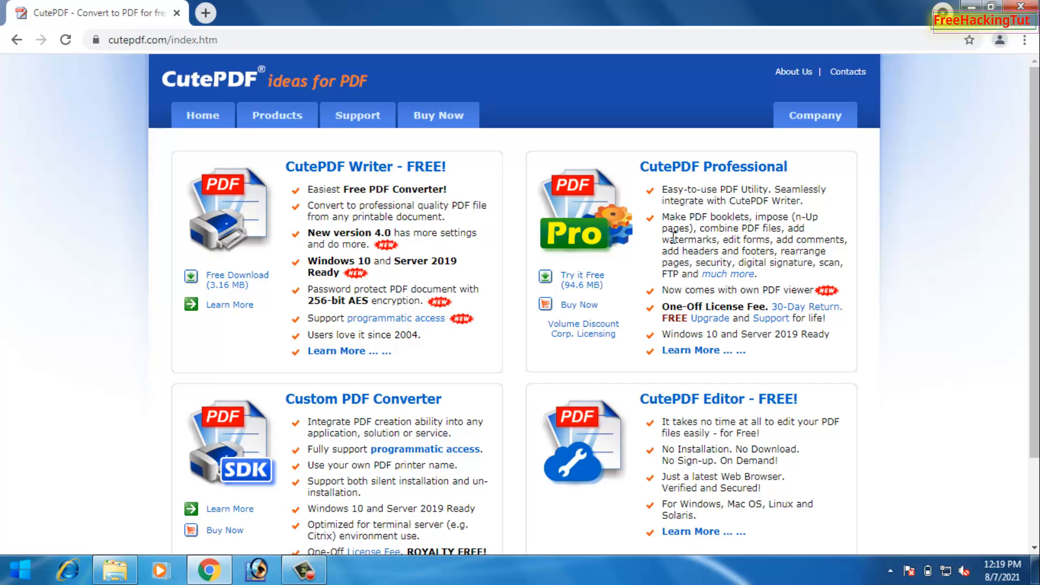
pyautogui.moveTo(672, 212)
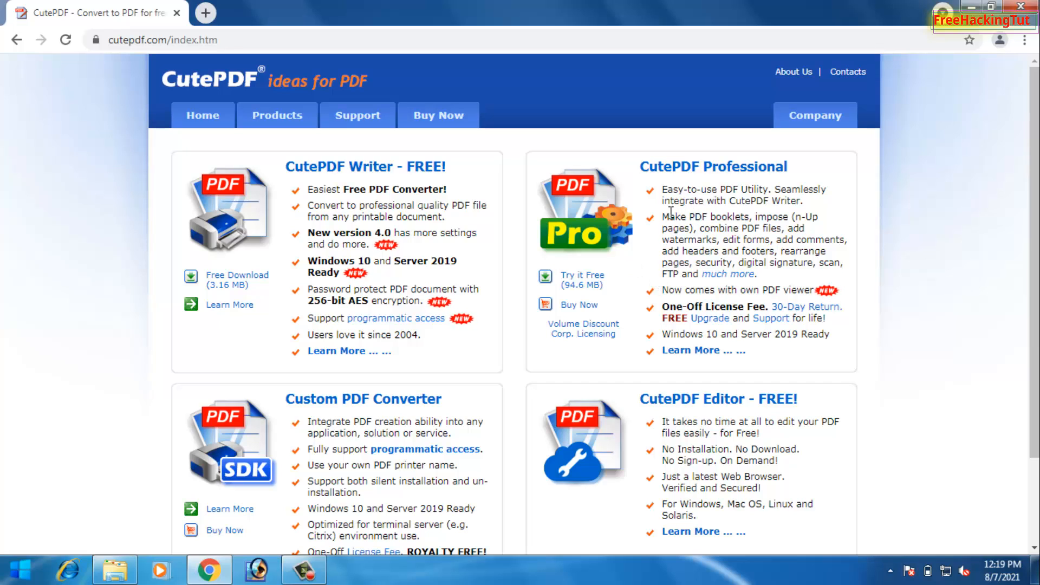
pyautogui.moveTo(722, 219)
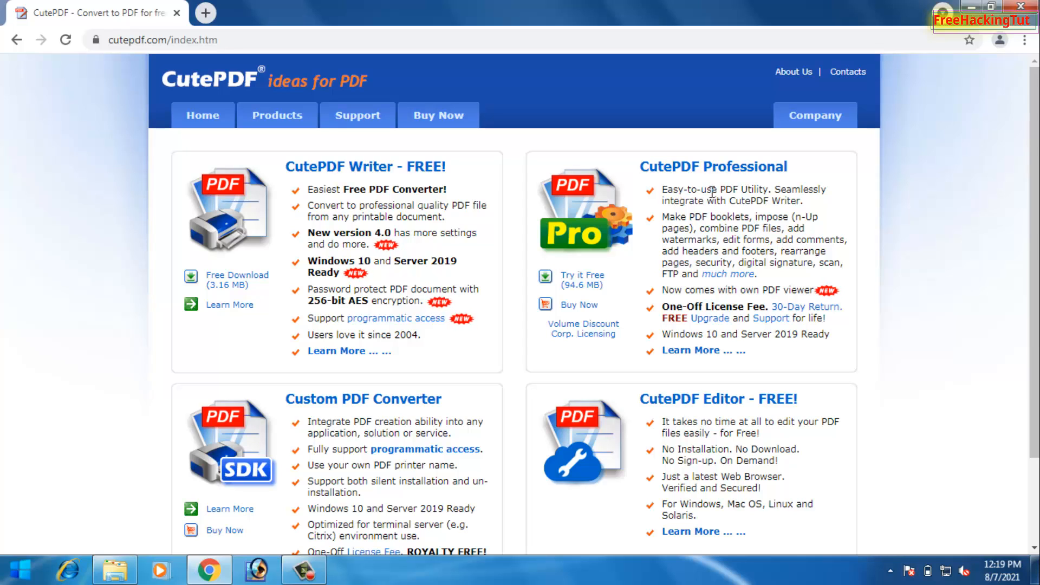
pyautogui.moveTo(855, 350)
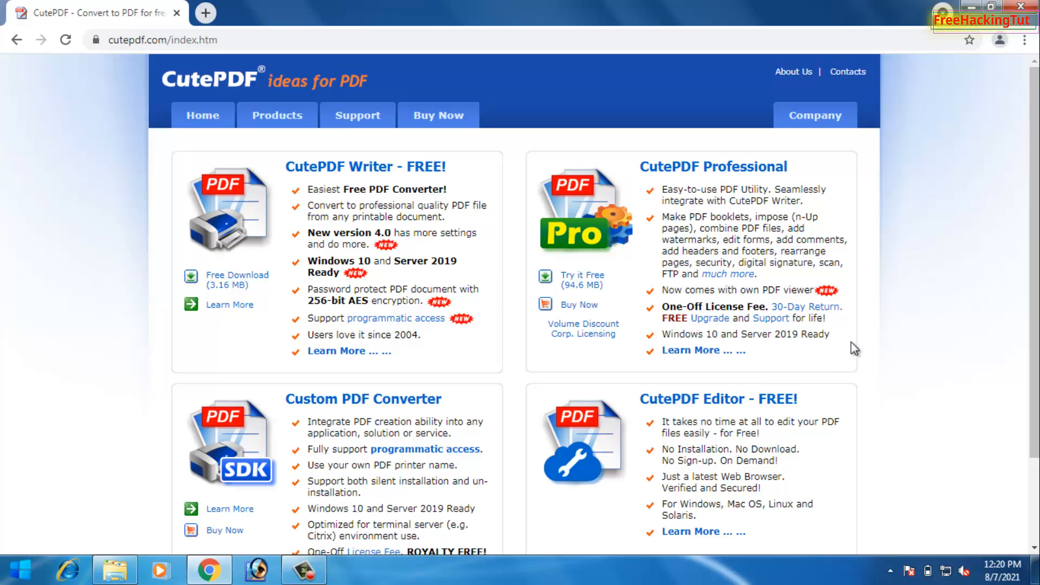
pyautogui.moveTo(816, 232)
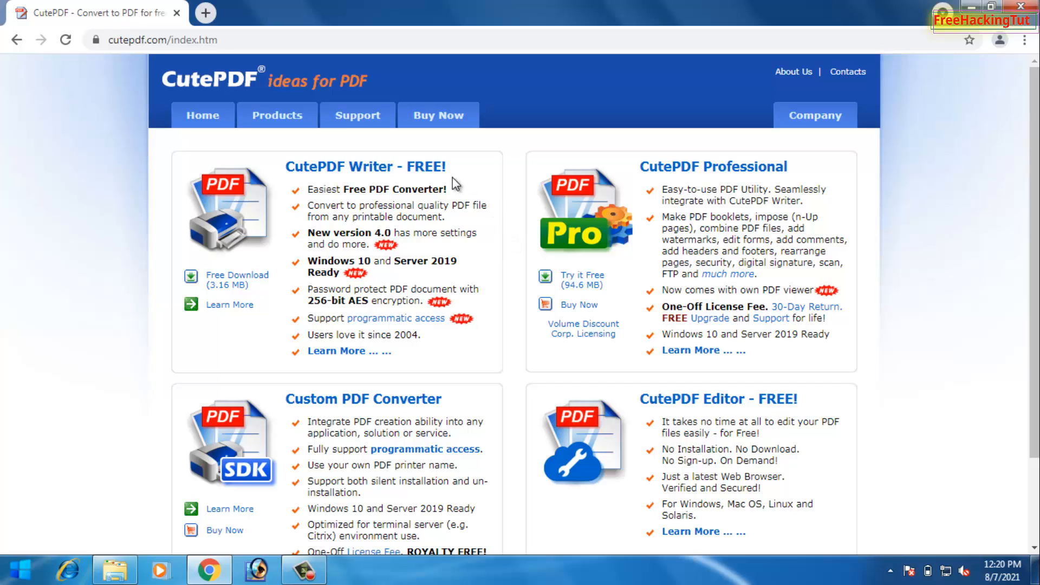
pyautogui.moveTo(498, 179)
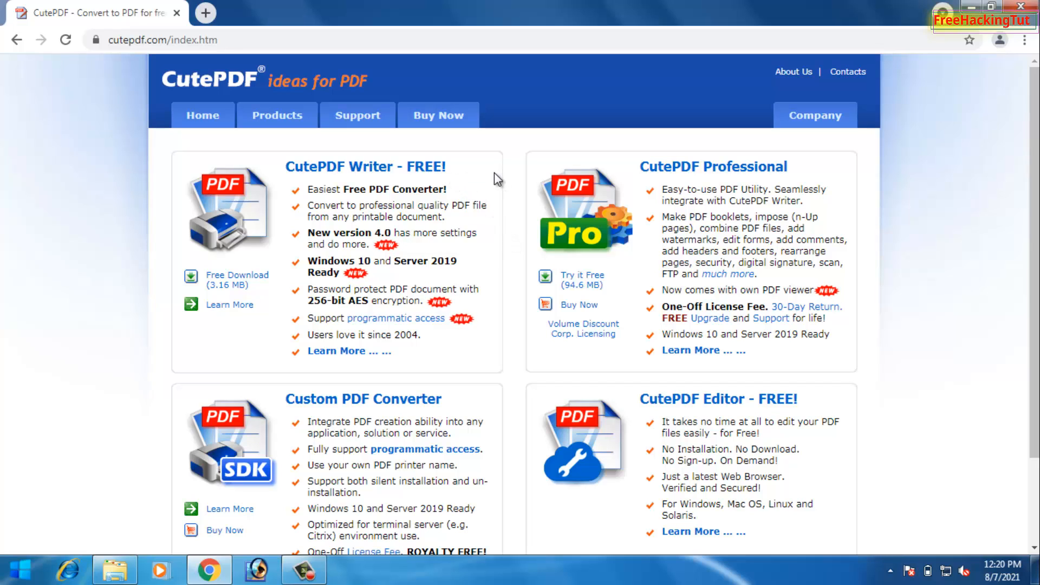
pyautogui.moveTo(319, 188)
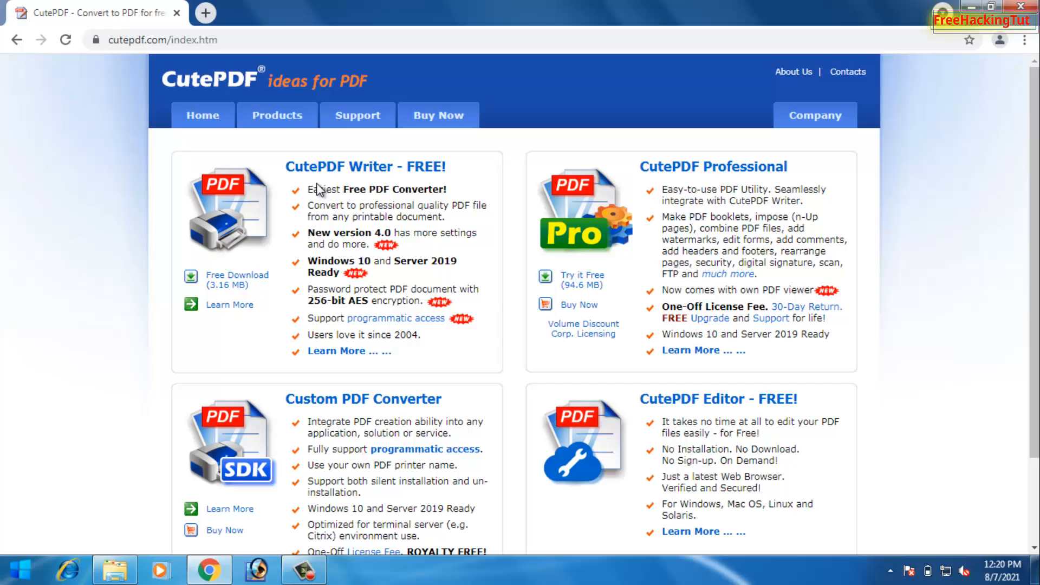
pyautogui.moveTo(371, 176)
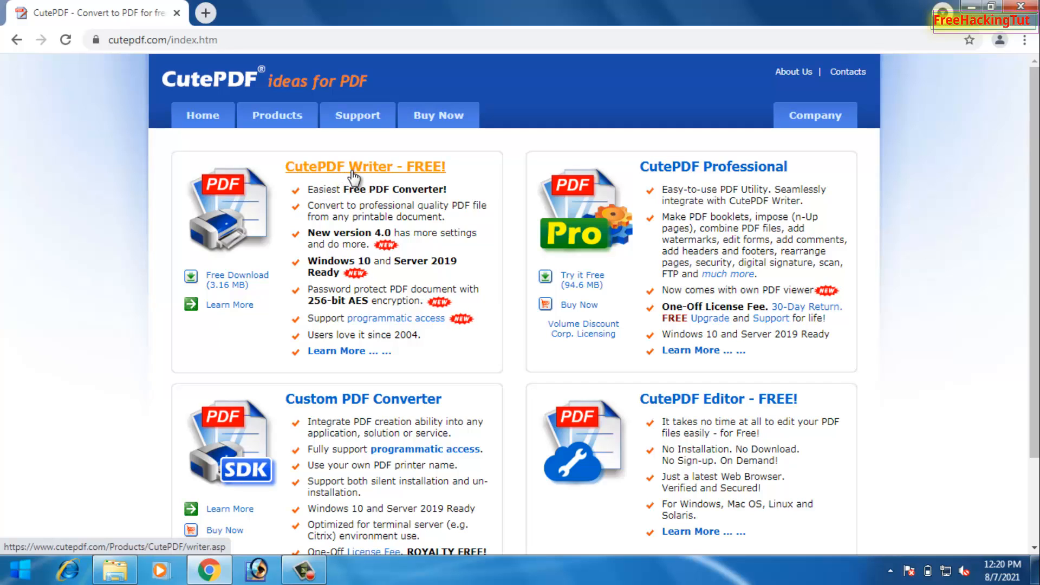
pyautogui.moveTo(382, 206)
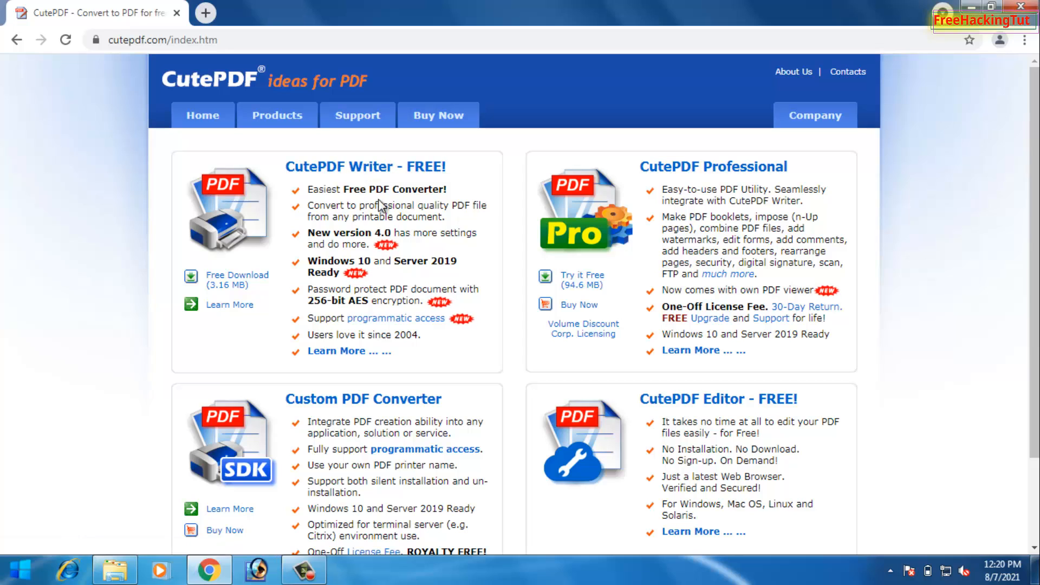
pyautogui.moveTo(368, 184)
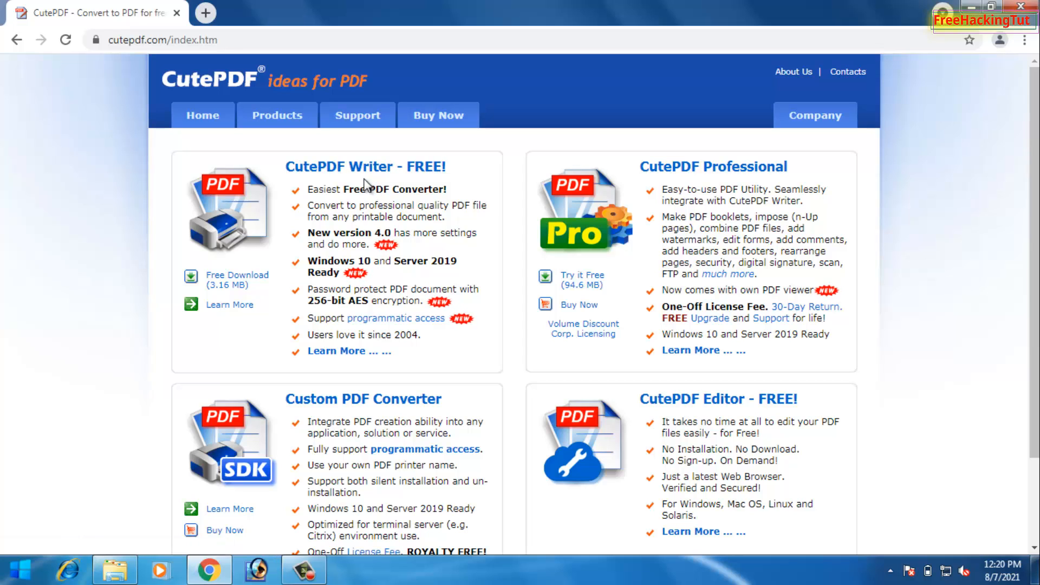
pyautogui.moveTo(998, 51)
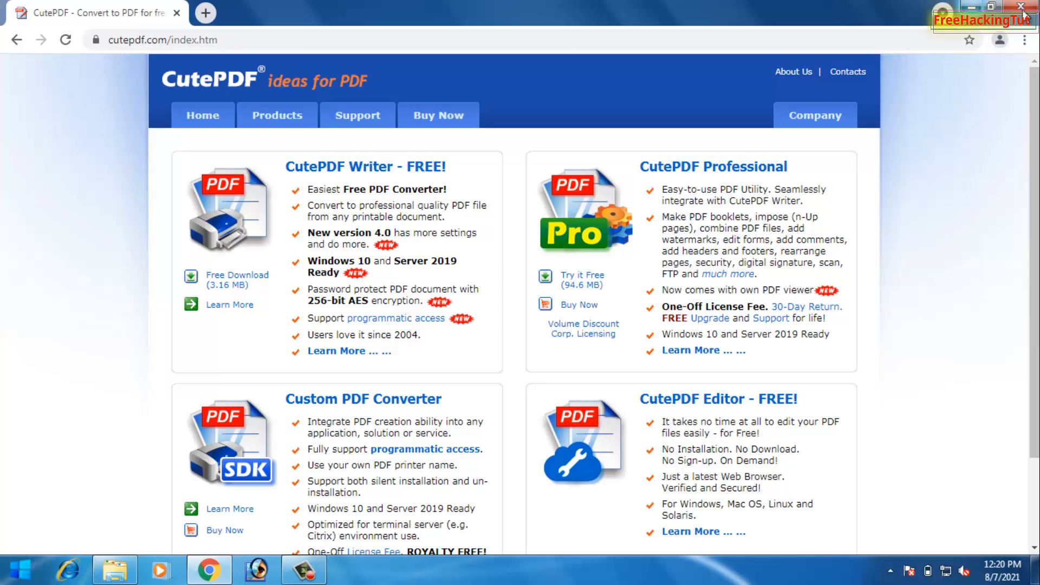
# - Minimize Chrome after reviewing the CutePDF homepage, returning to the desktop
pyautogui.click(1021, 7)
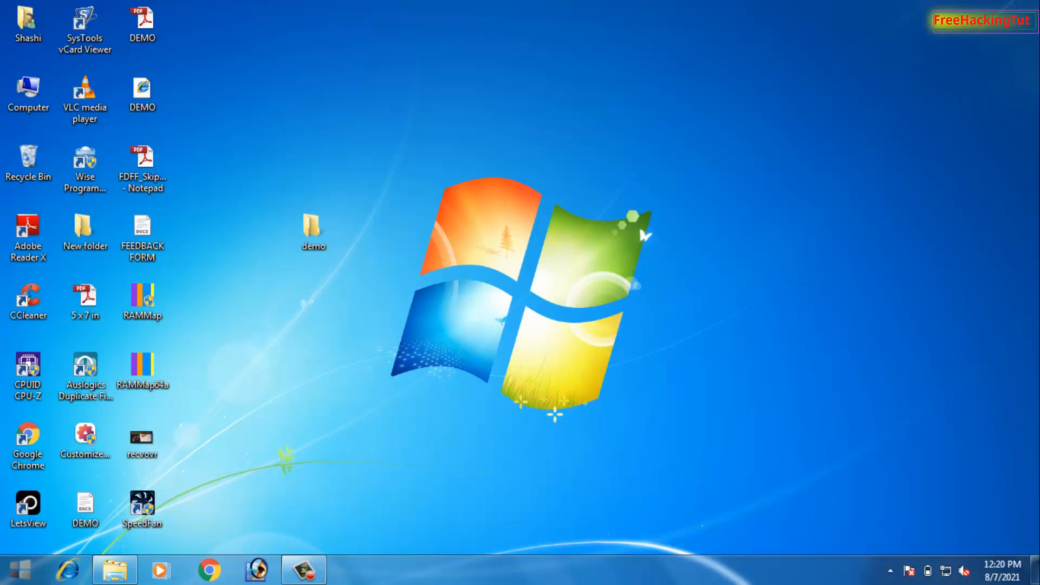
# - Reach Devices and Printers from the Start menu to check the installed printers
pyautogui.click(17, 569)
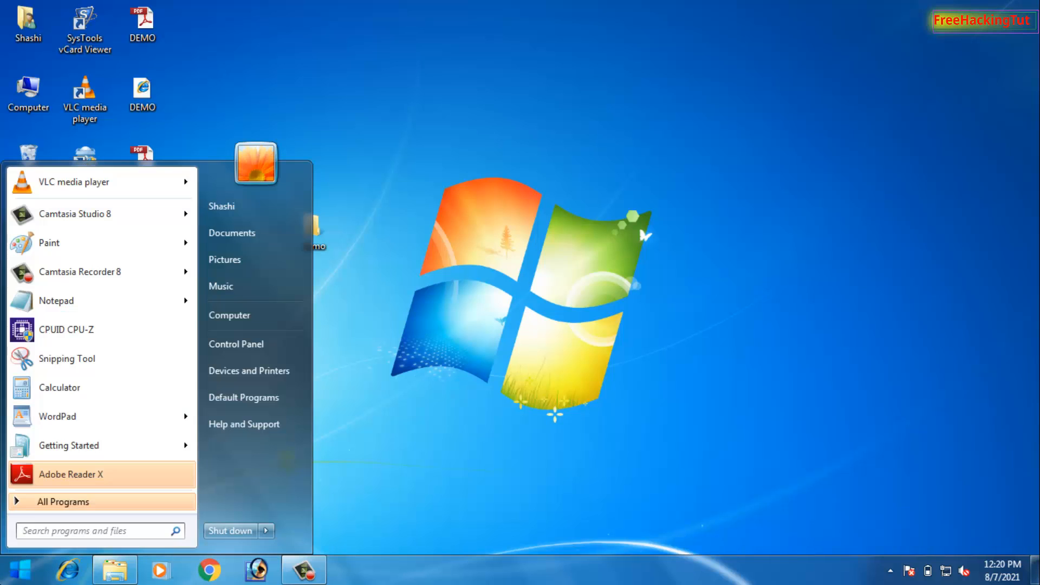
pyautogui.moveTo(312, 416)
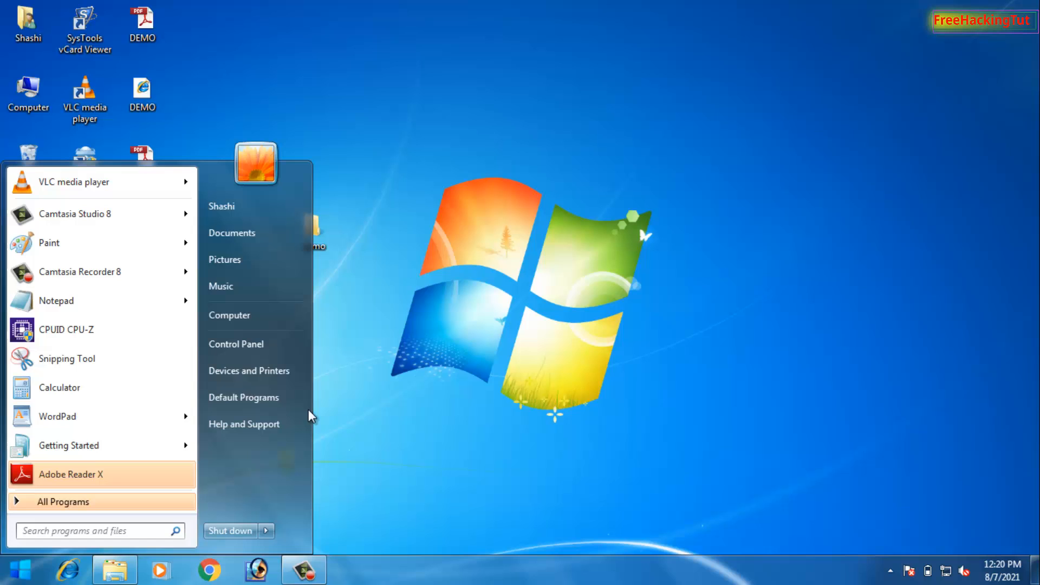
pyautogui.moveTo(249, 370)
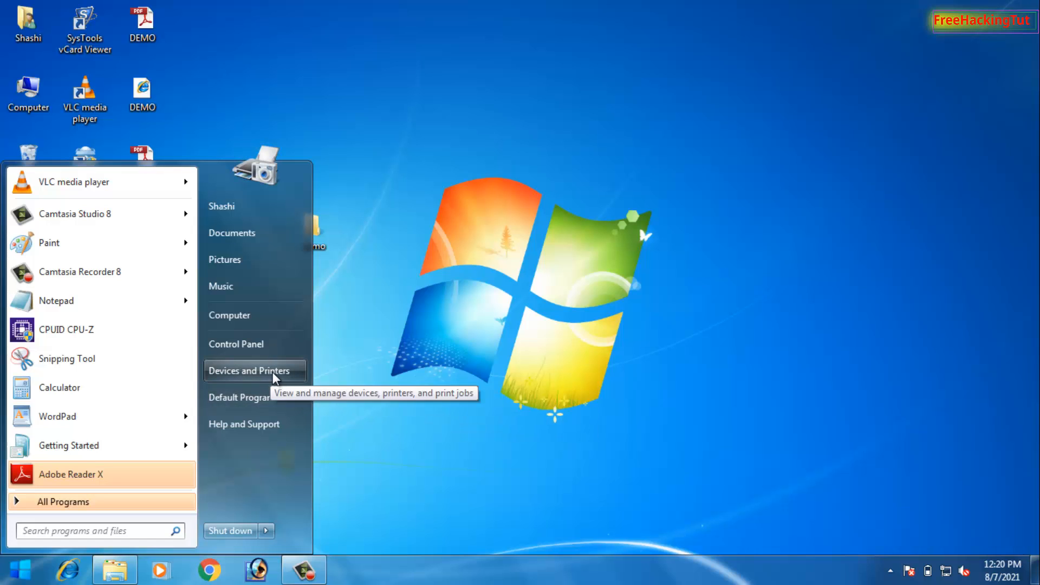
pyautogui.click(250, 370)
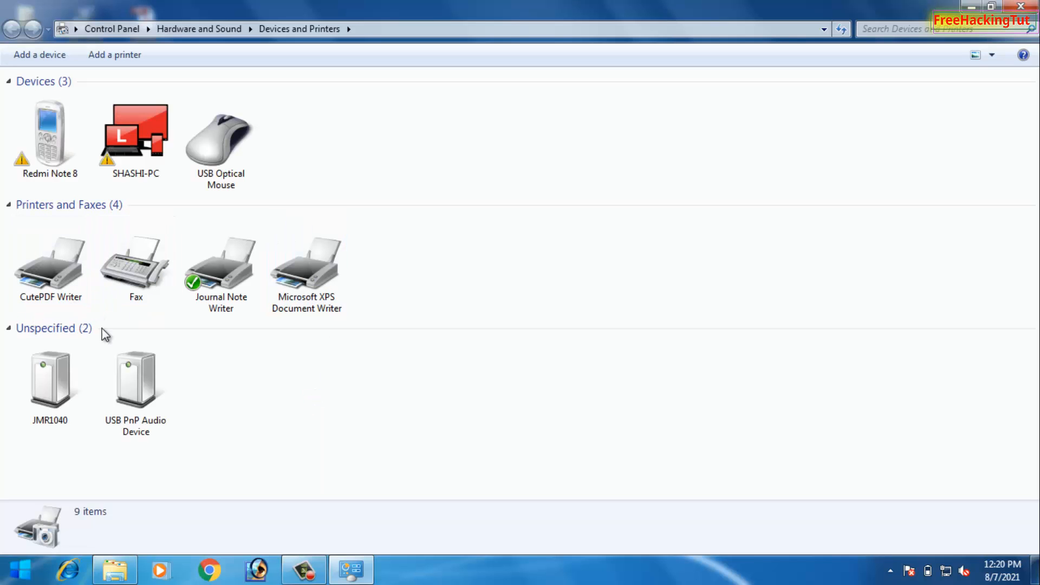
pyautogui.click(50, 259)
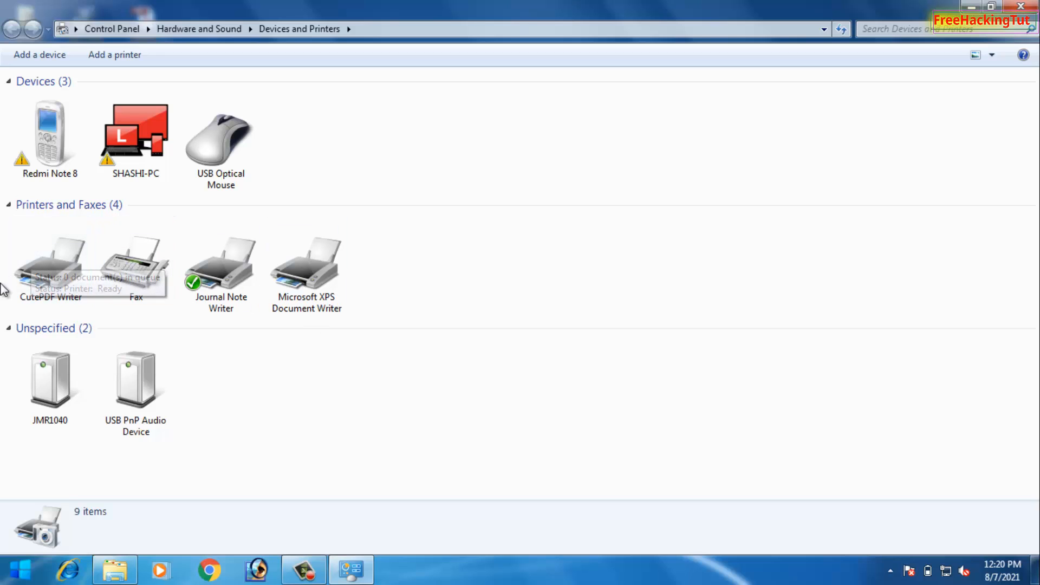
pyautogui.moveTo(165, 312)
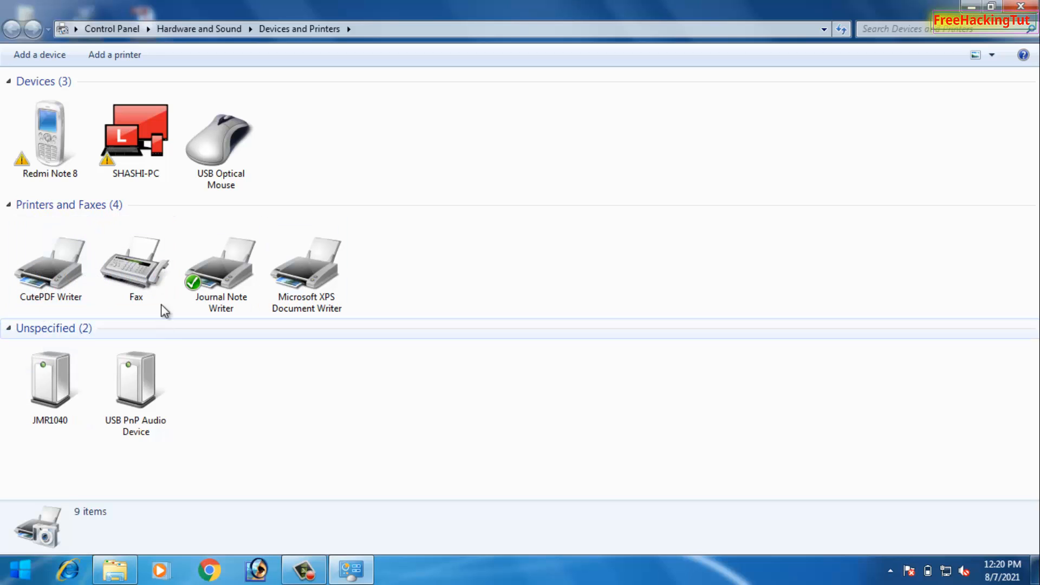
pyautogui.moveTo(19, 321)
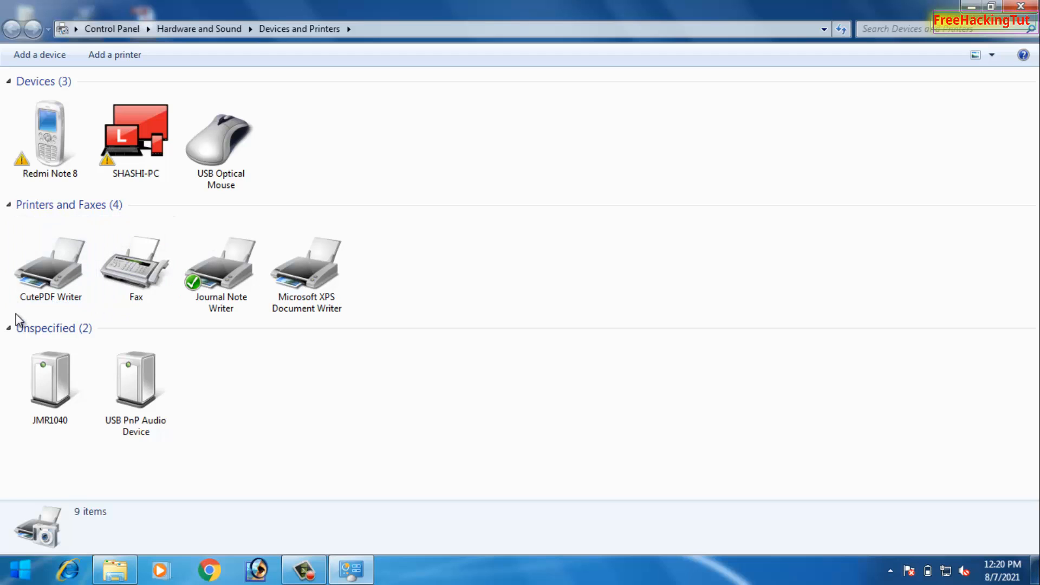
pyautogui.moveTo(90, 307)
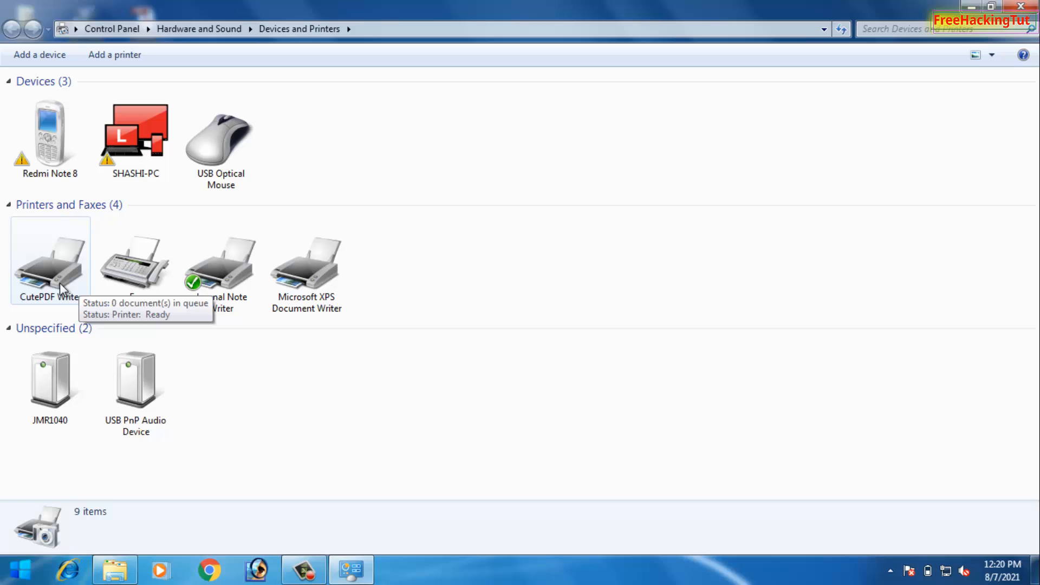
pyautogui.moveTo(32, 284)
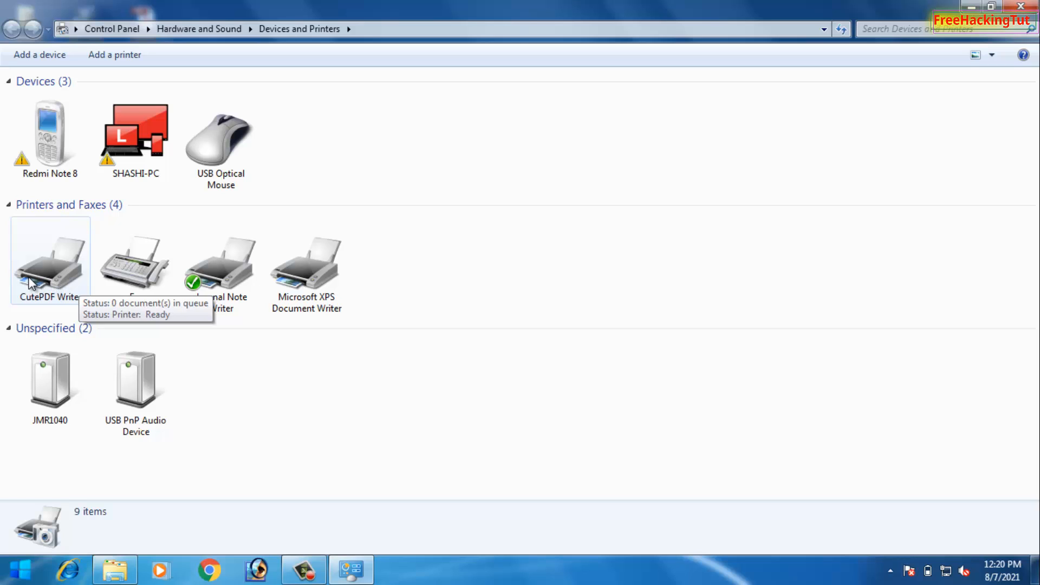
pyautogui.moveTo(34, 303)
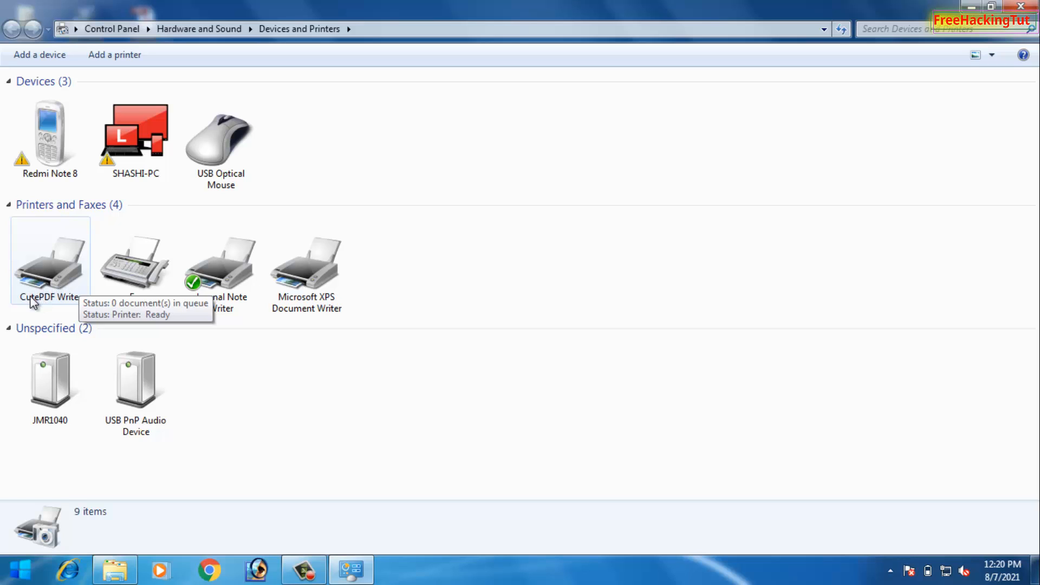
pyautogui.moveTo(50, 285)
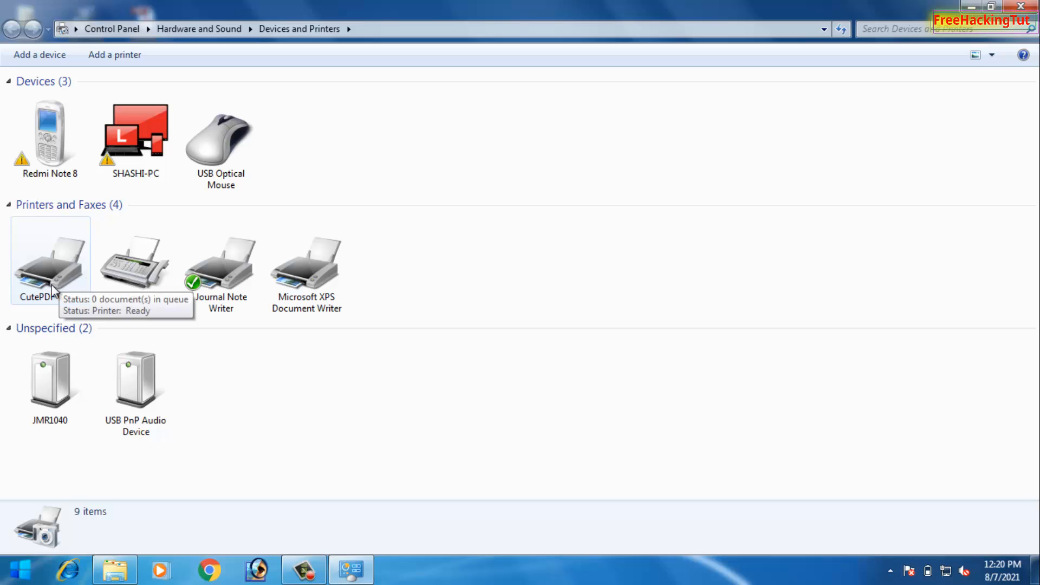
pyautogui.moveTo(99, 308)
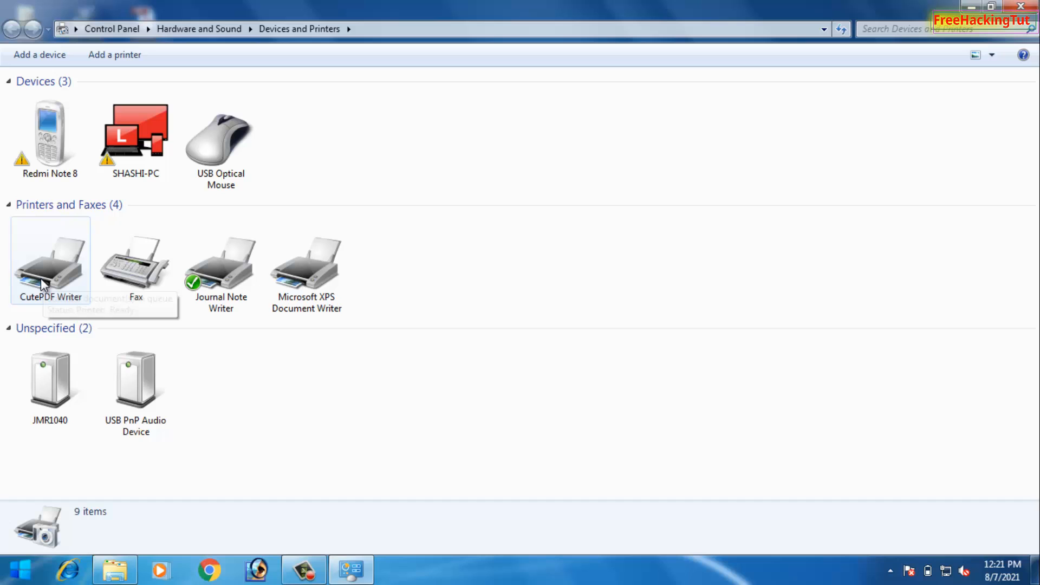
# - Close Devices and Printers and enter the demo folder on the desktop
pyautogui.click(1020, 6)
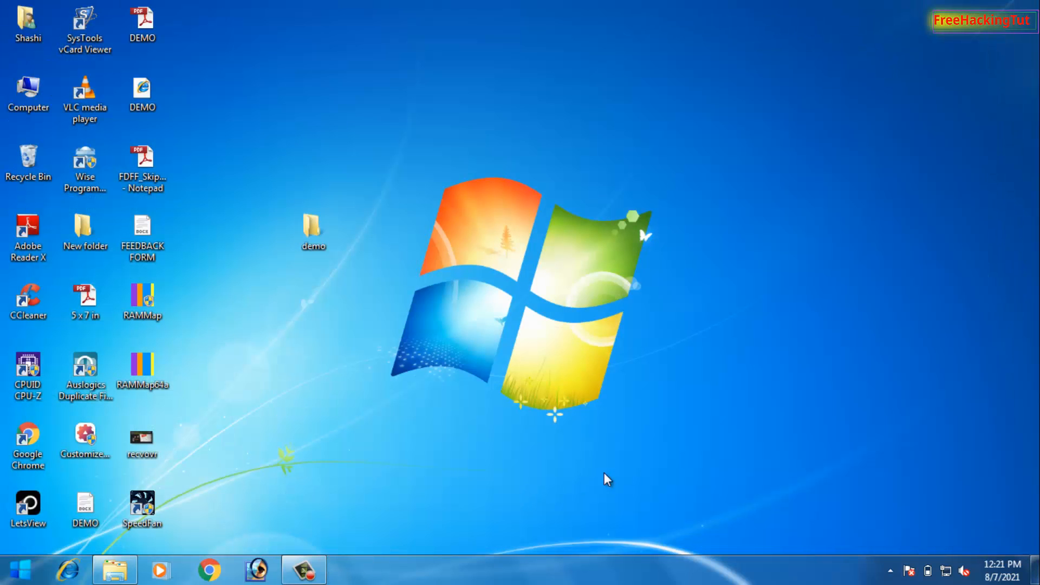
pyautogui.moveTo(498, 410)
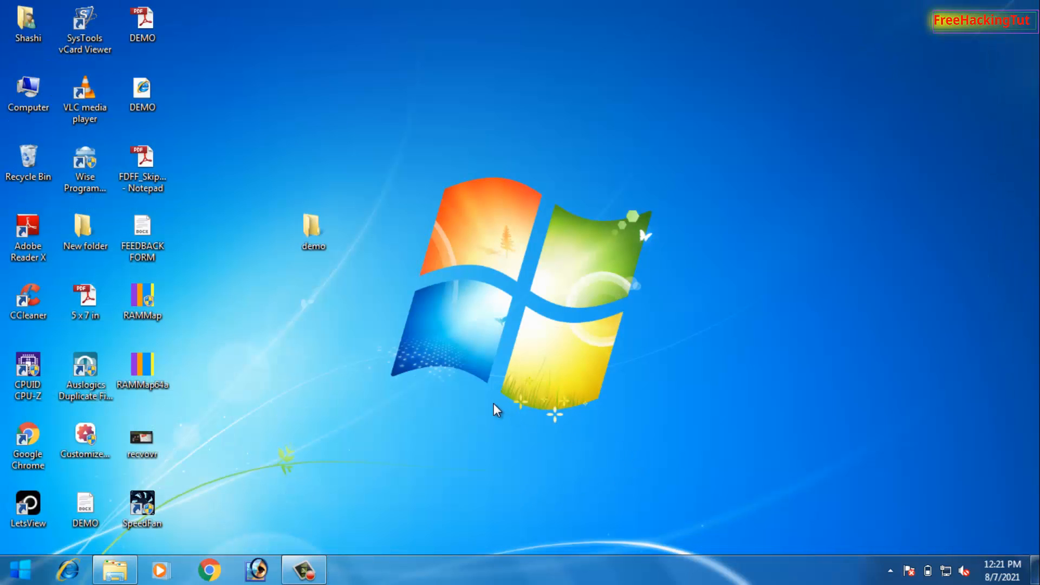
pyautogui.doubleClick(312, 229)
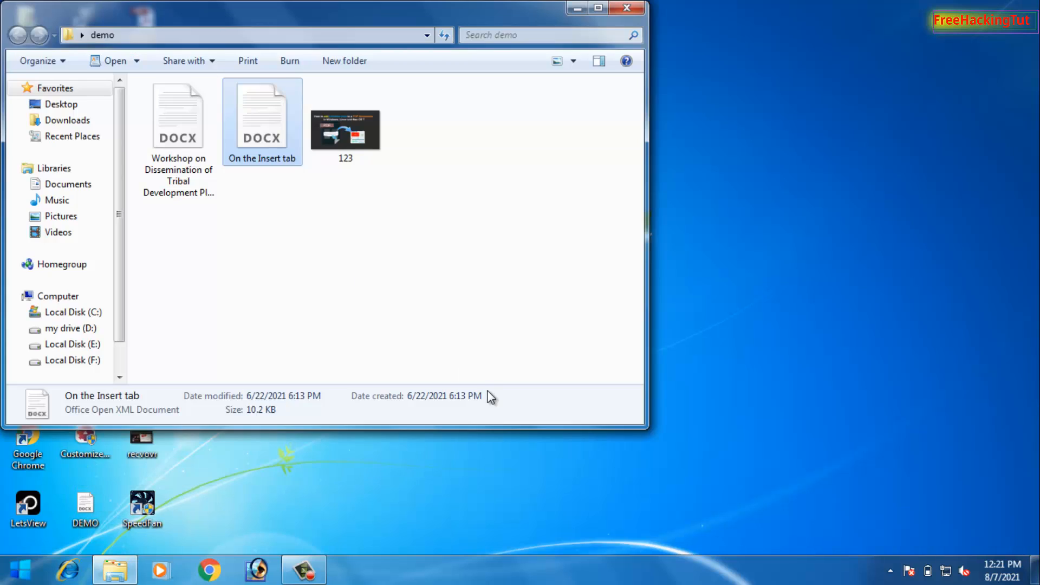
pyautogui.moveTo(364, 325)
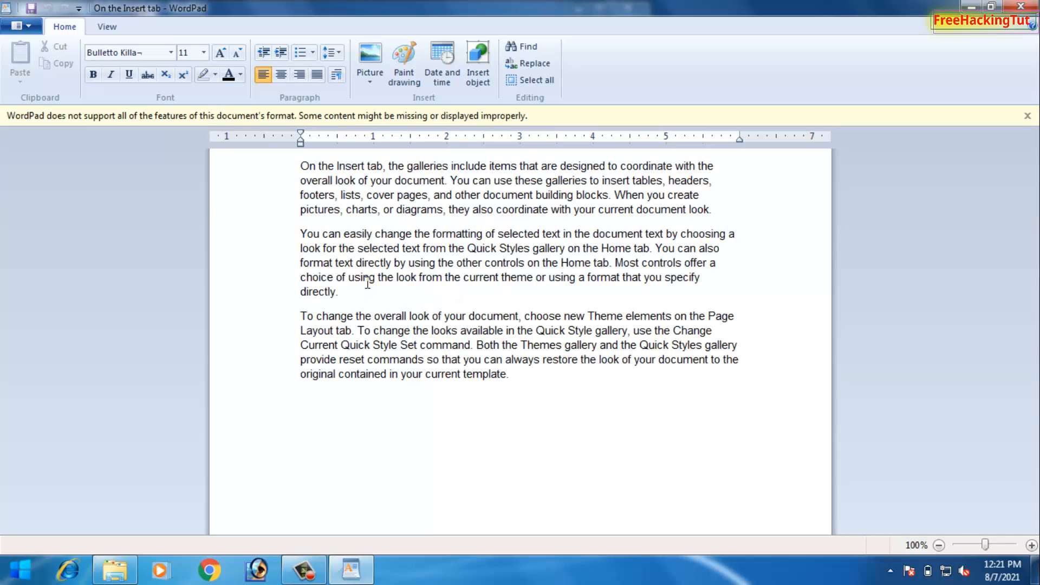
pyautogui.moveTo(669, 191)
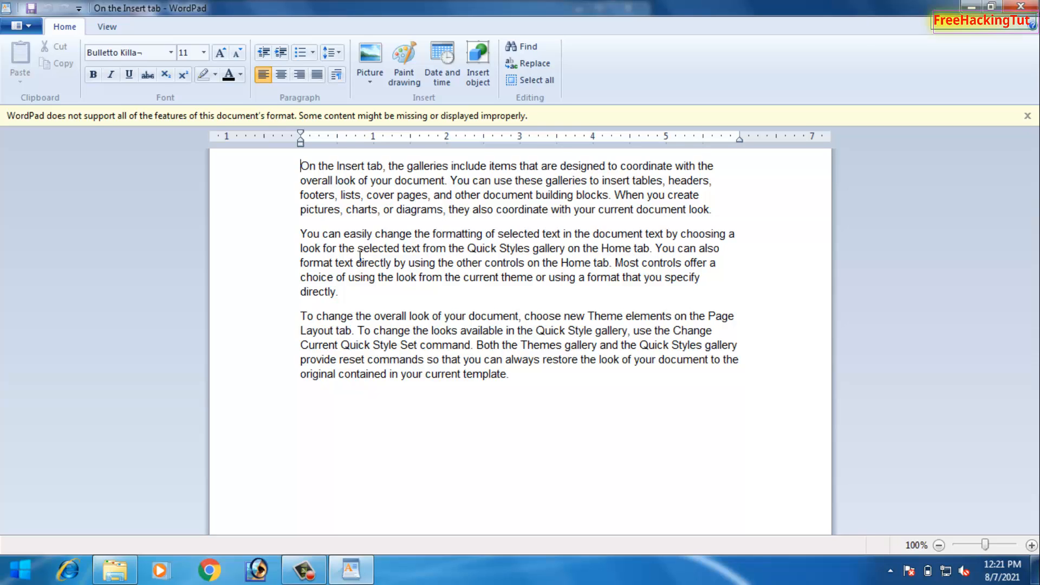
pyautogui.moveTo(6, 191)
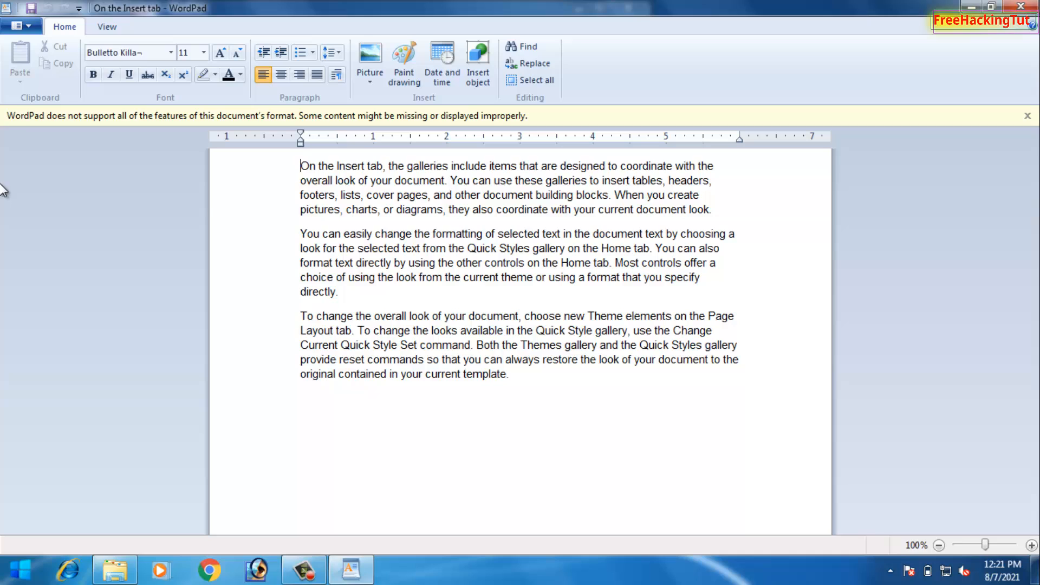
# - Bring up WordPad's application menu to reach the document's print options
pyautogui.click(20, 26)
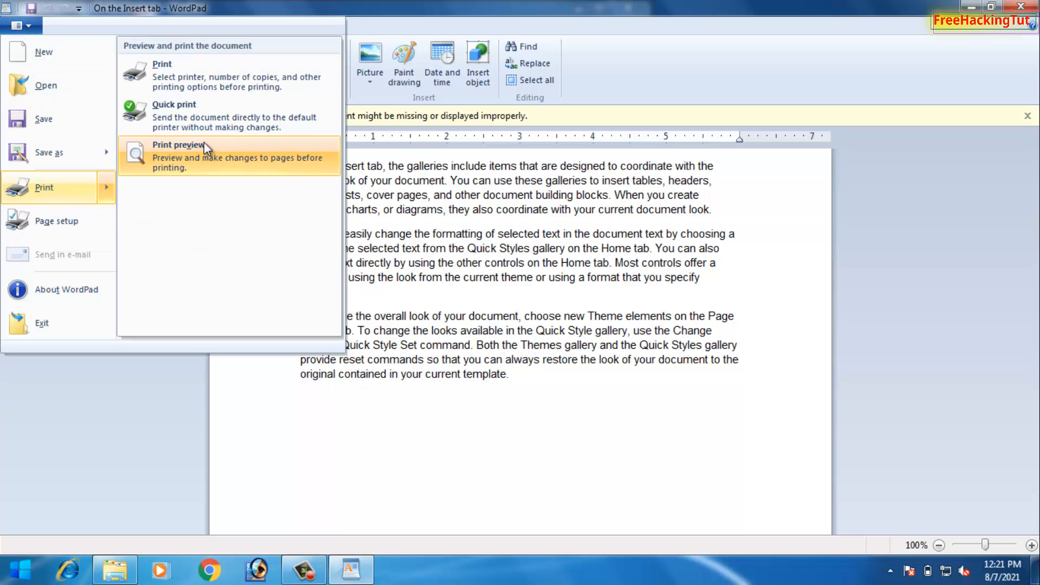
# - Print the WordPad document to the CutePDF Writer printer
pyautogui.click(162, 64)
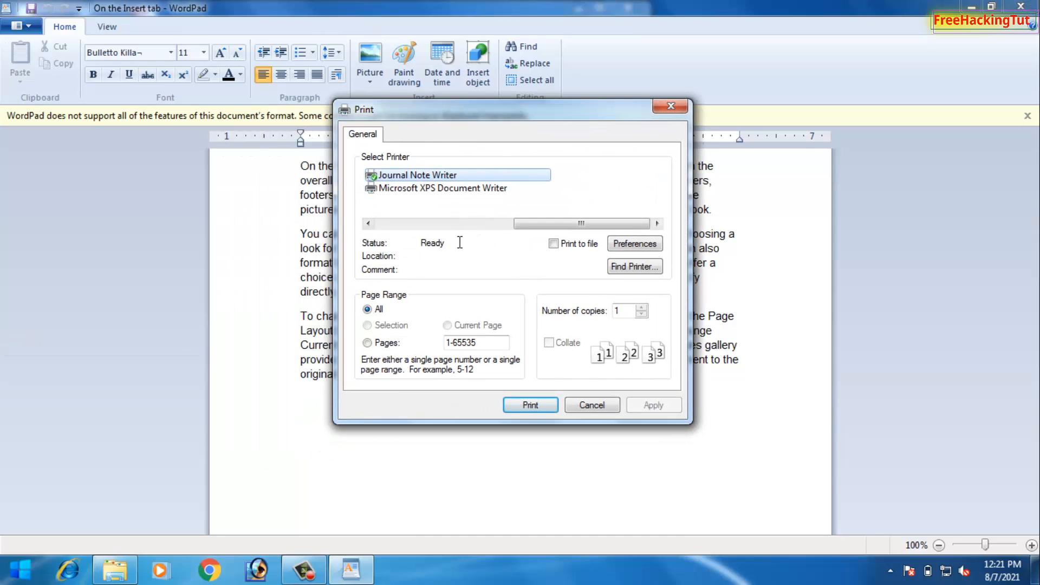
pyautogui.click(368, 224)
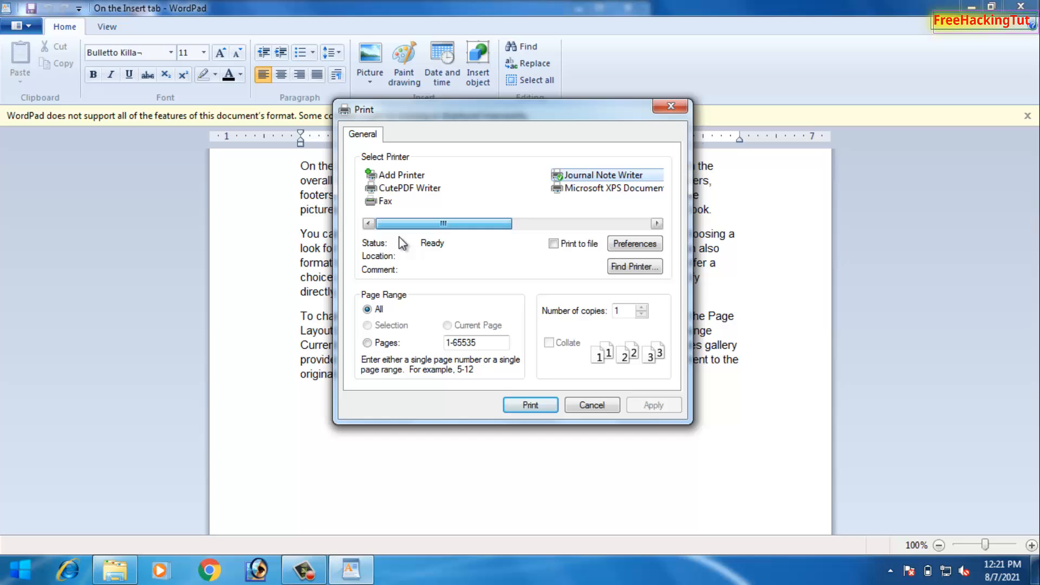
pyautogui.click(410, 188)
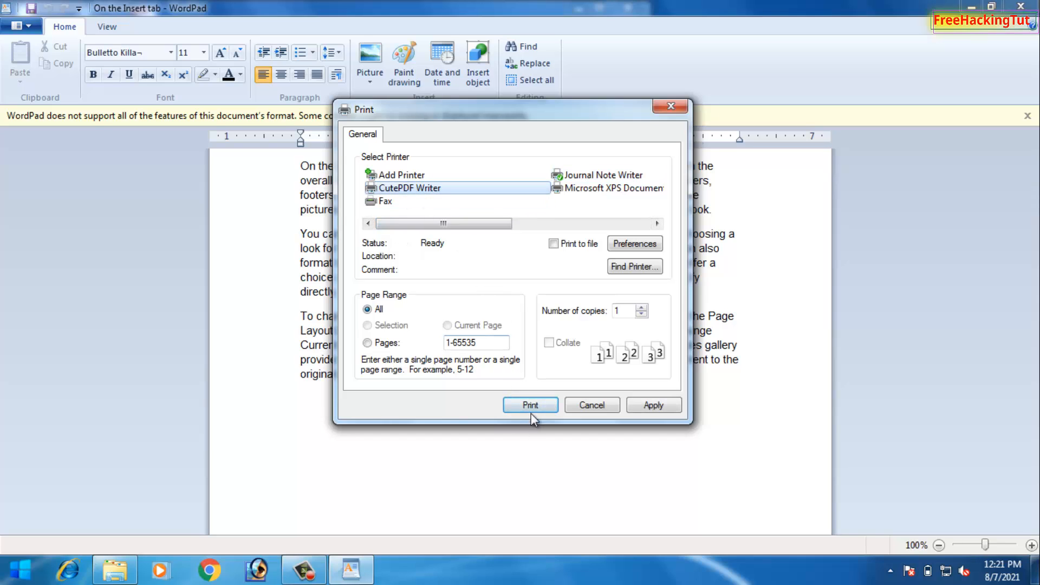
pyautogui.click(530, 405)
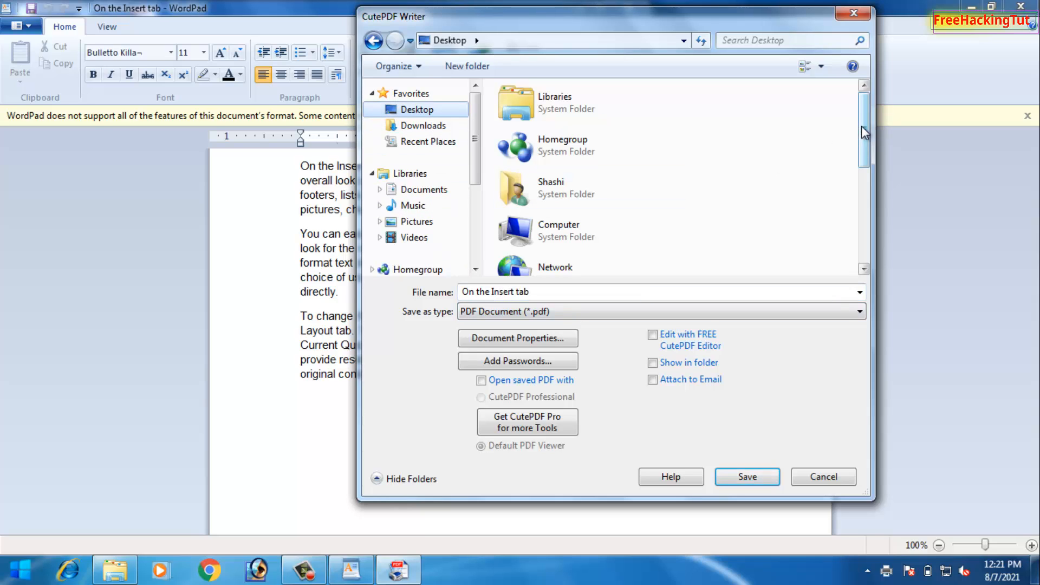
# - Save the PDF 'On the Insert tab' into the demo folder
pyautogui.scroll(-3)
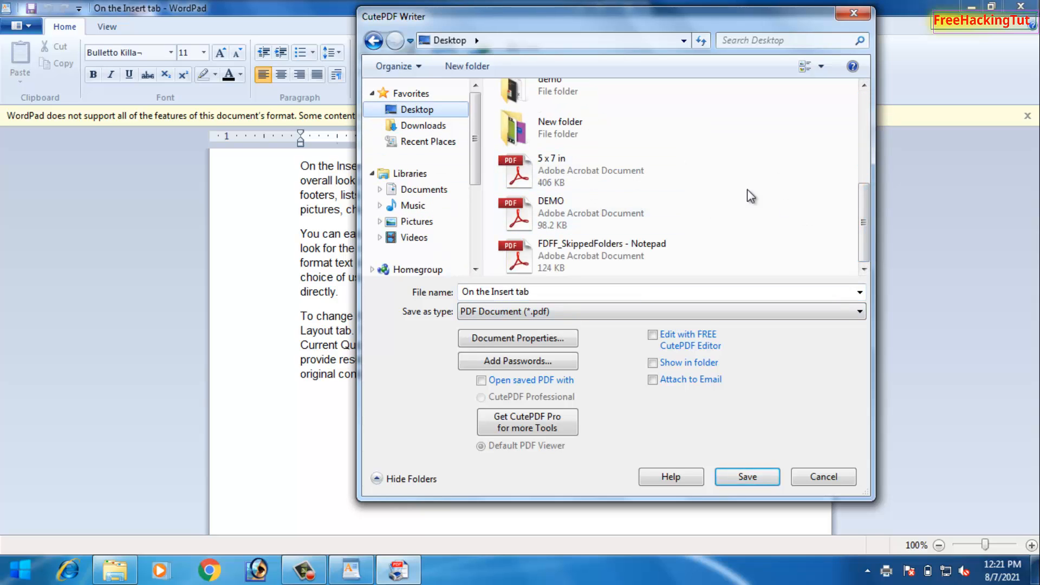
pyautogui.doubleClick(550, 86)
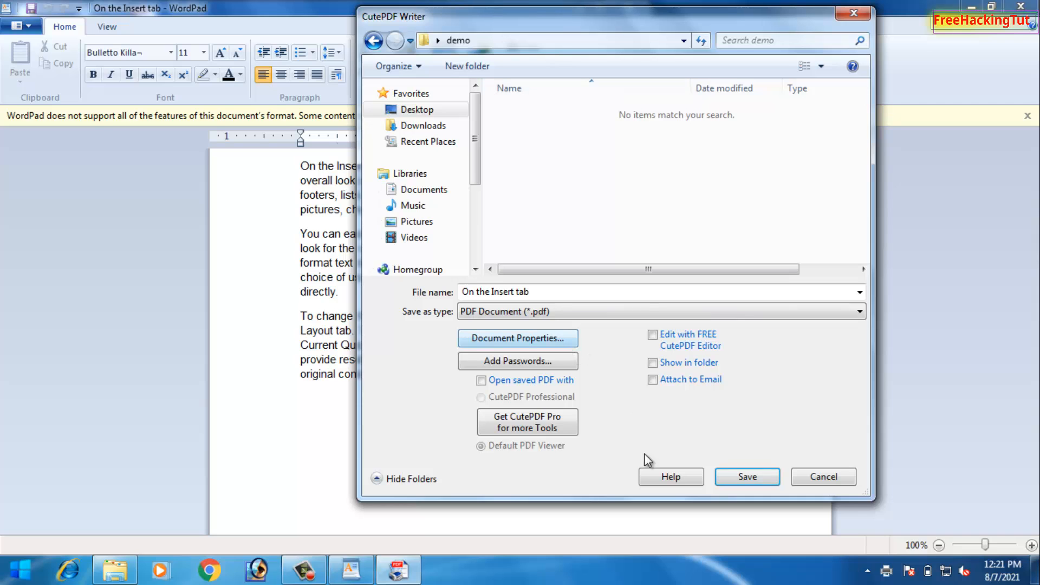
pyautogui.click(745, 477)
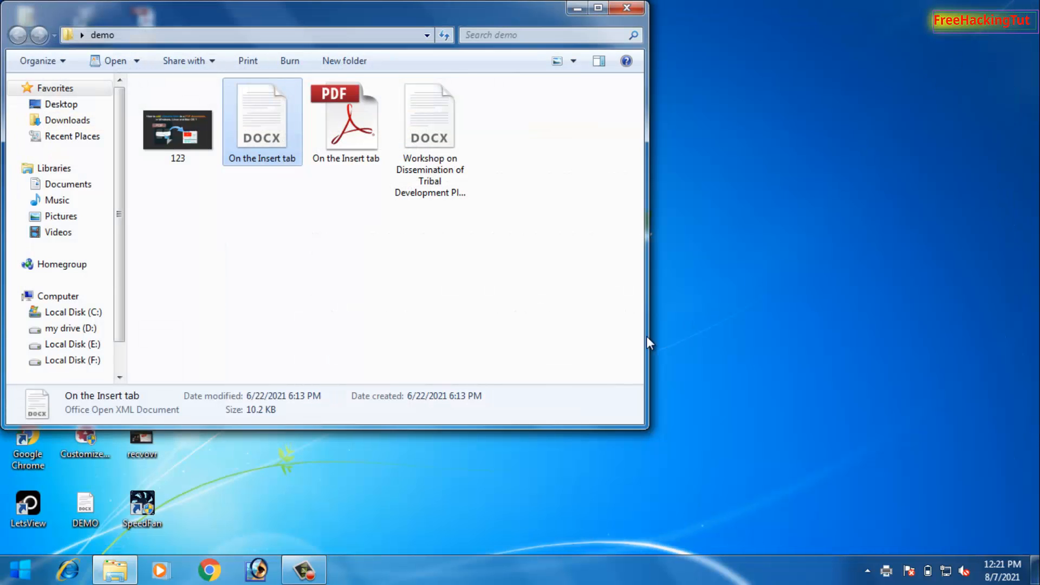
pyautogui.moveTo(600, 371)
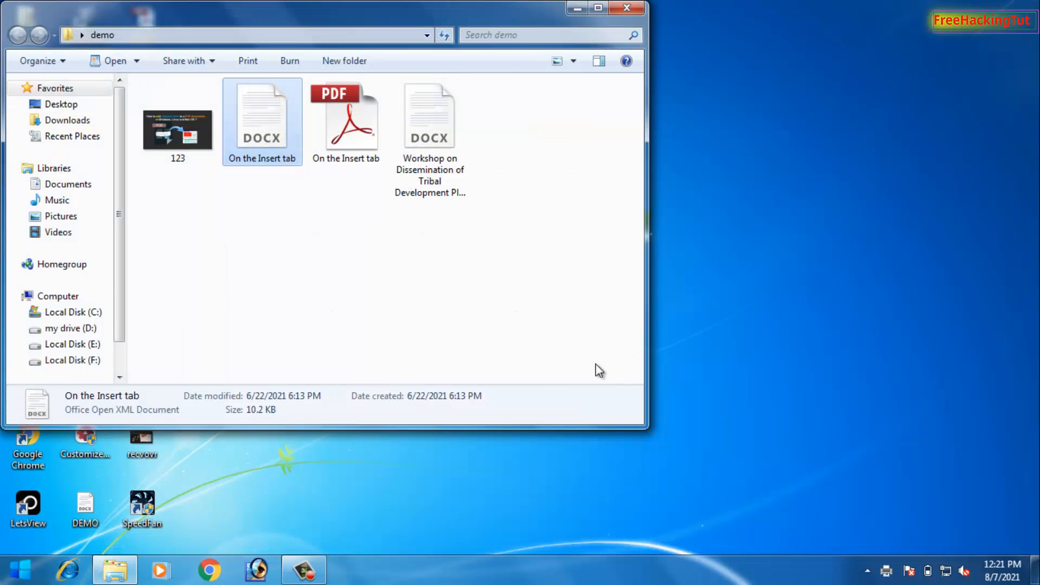
pyautogui.moveTo(497, 321)
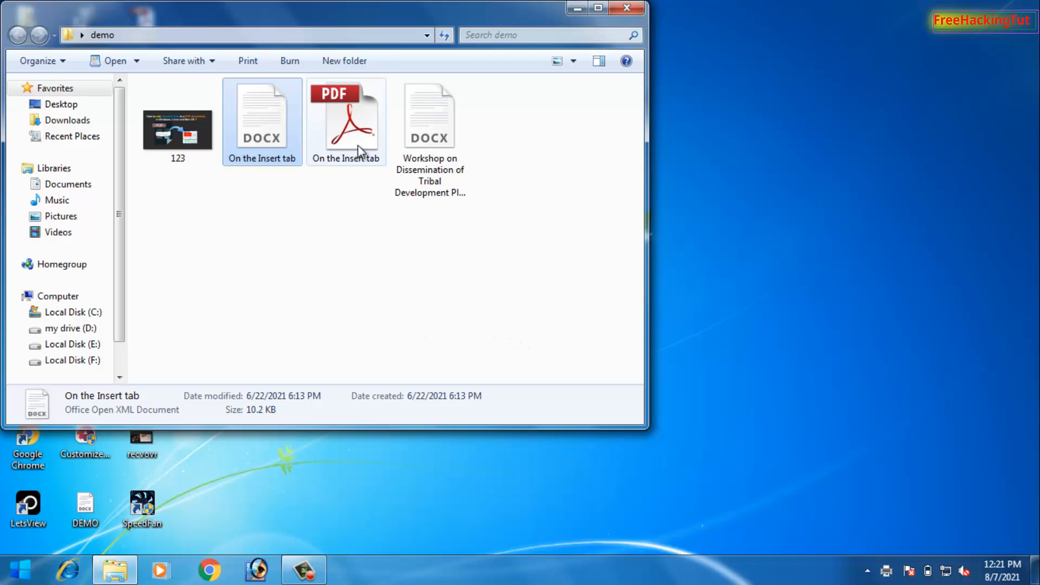
# - Select the new 12.0 KB 'On the Insert tab' PDF to view its details
pyautogui.click(263, 119)
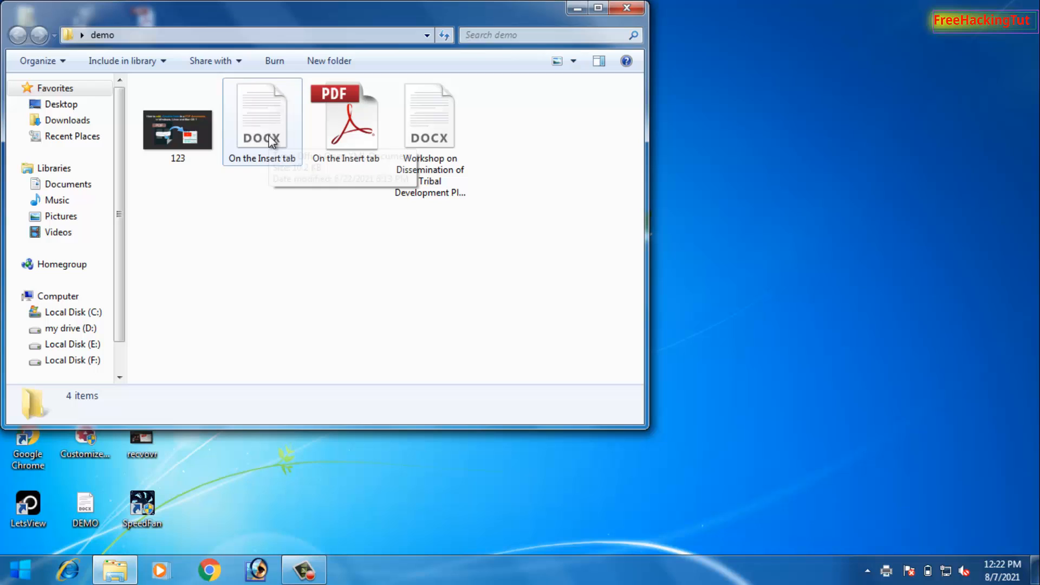
pyautogui.moveTo(359, 143)
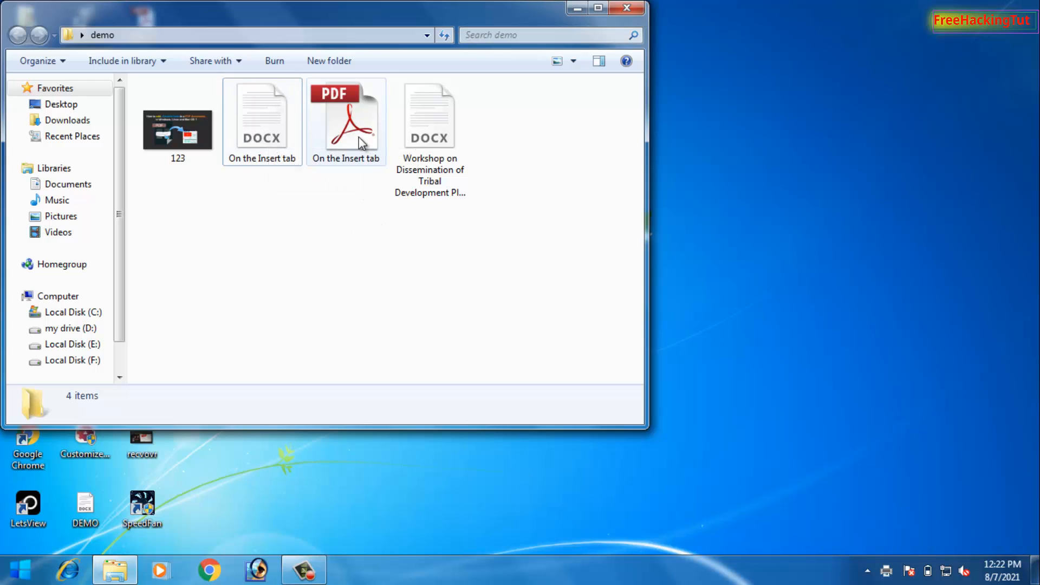
pyautogui.click(346, 119)
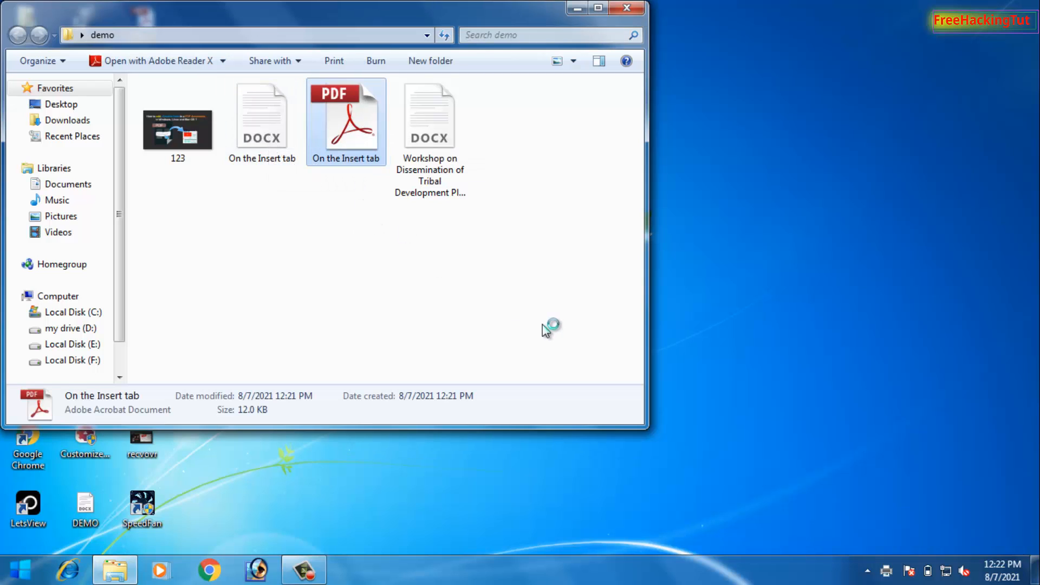
# - View the 'On the Insert tab' PDF in Adobe Reader, accepting the license, then close it
pyautogui.doubleClick(346, 119)
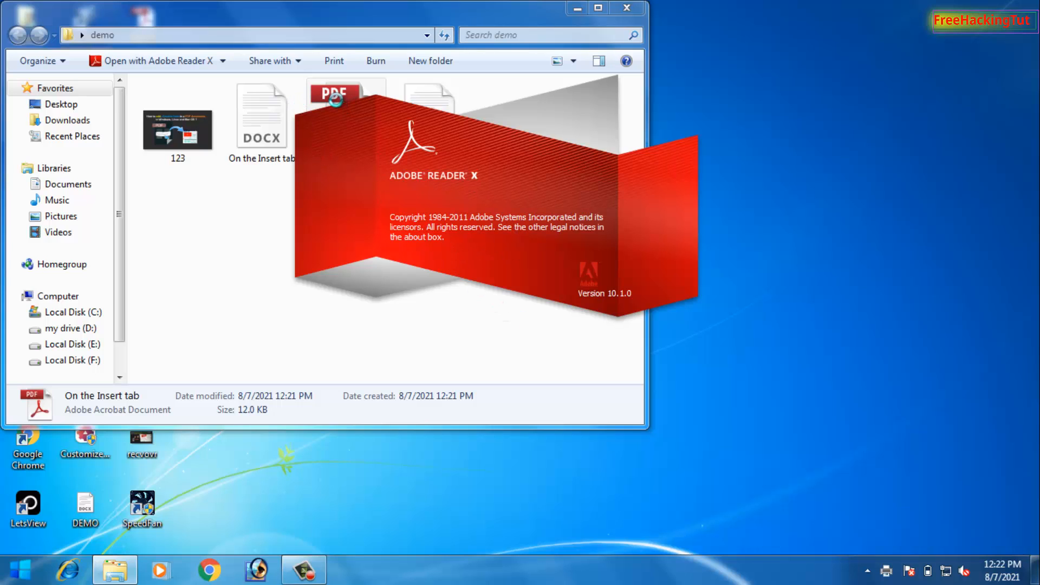
pyautogui.doubleClick(345, 116)
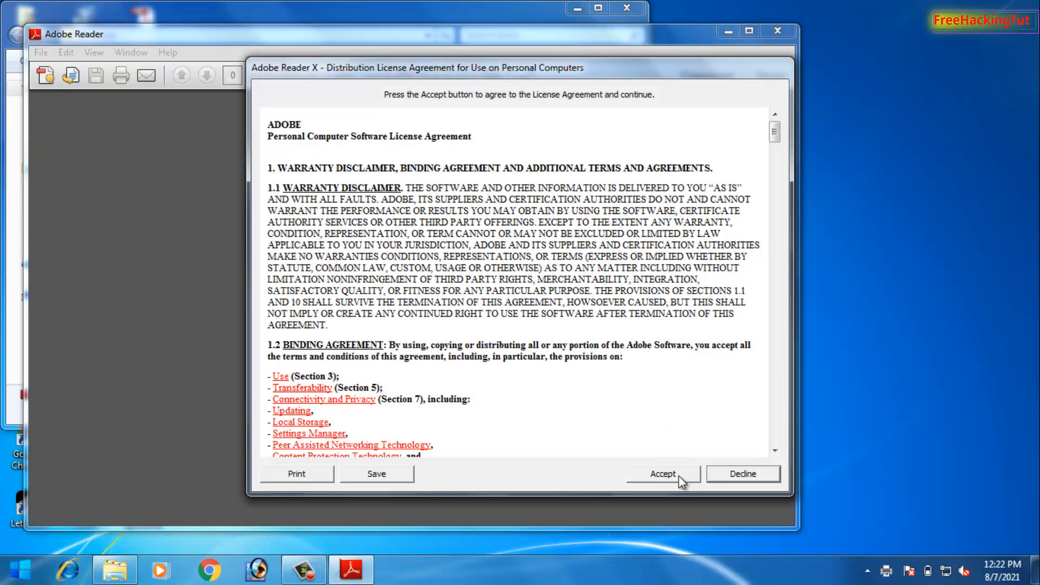
pyautogui.click(662, 473)
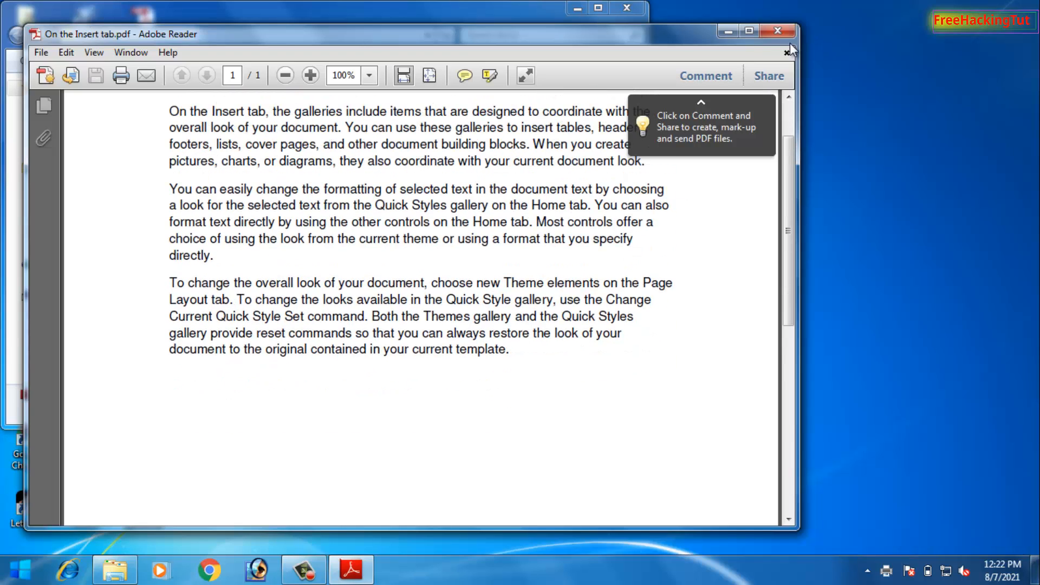
pyautogui.click(777, 30)
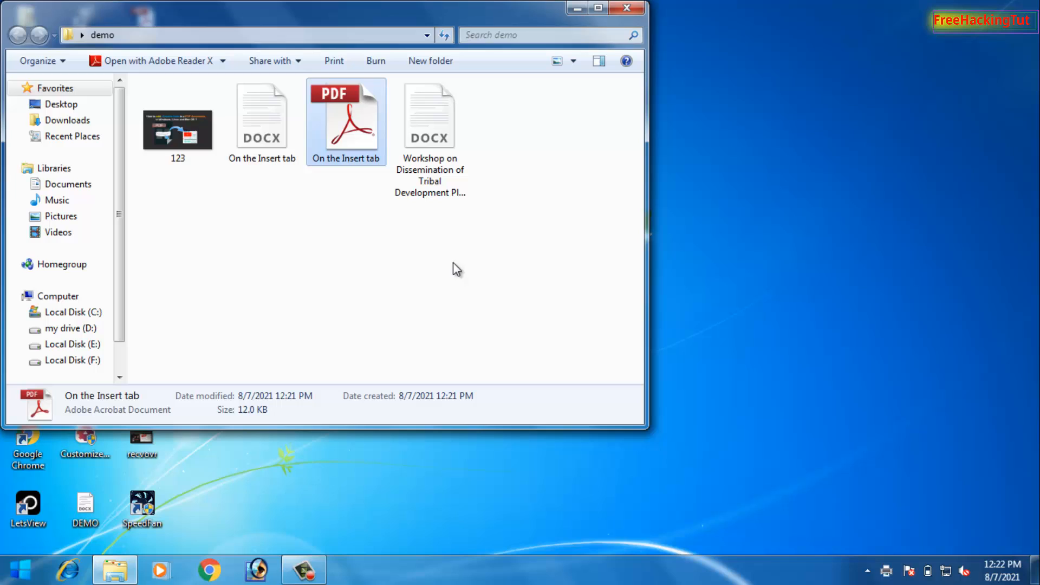
pyautogui.moveTo(488, 278)
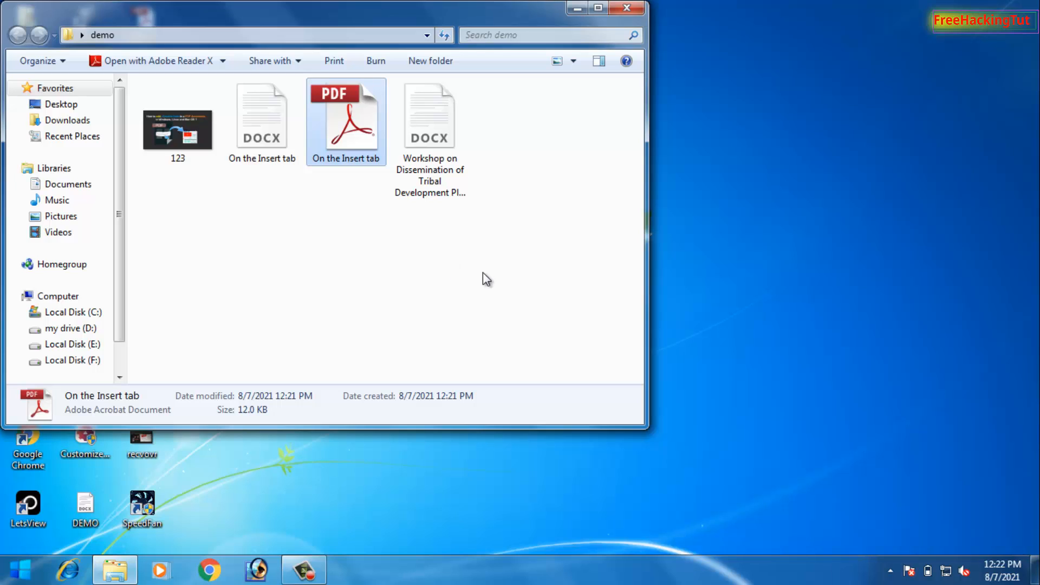
pyautogui.moveTo(498, 259)
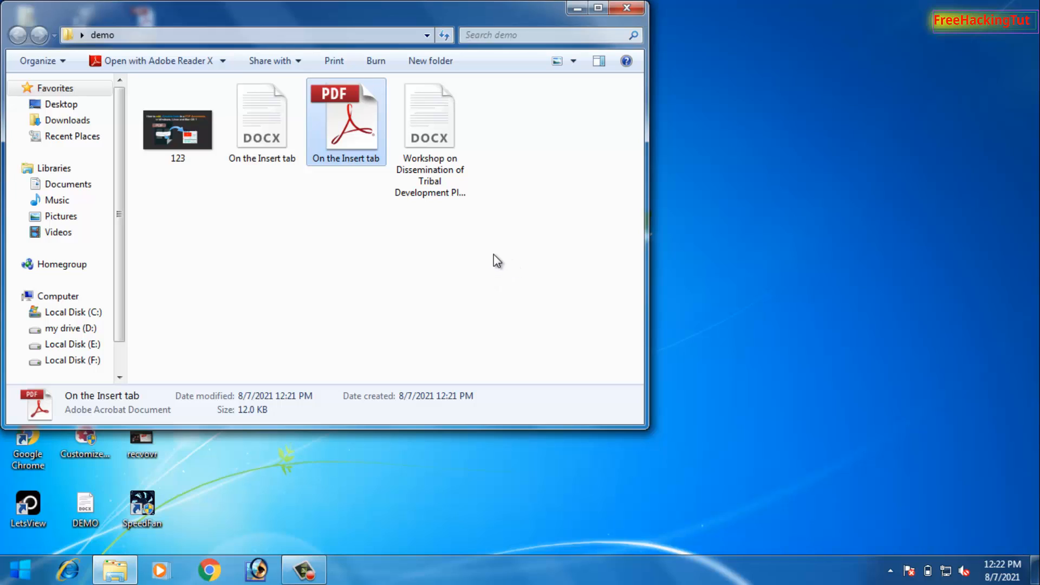
pyautogui.moveTo(472, 285)
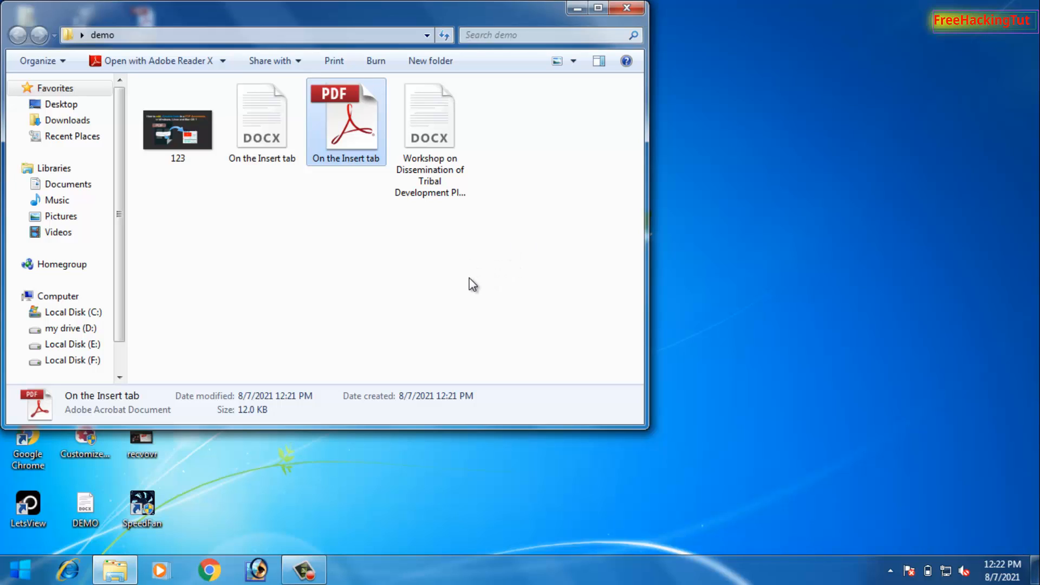
pyautogui.moveTo(350, 266)
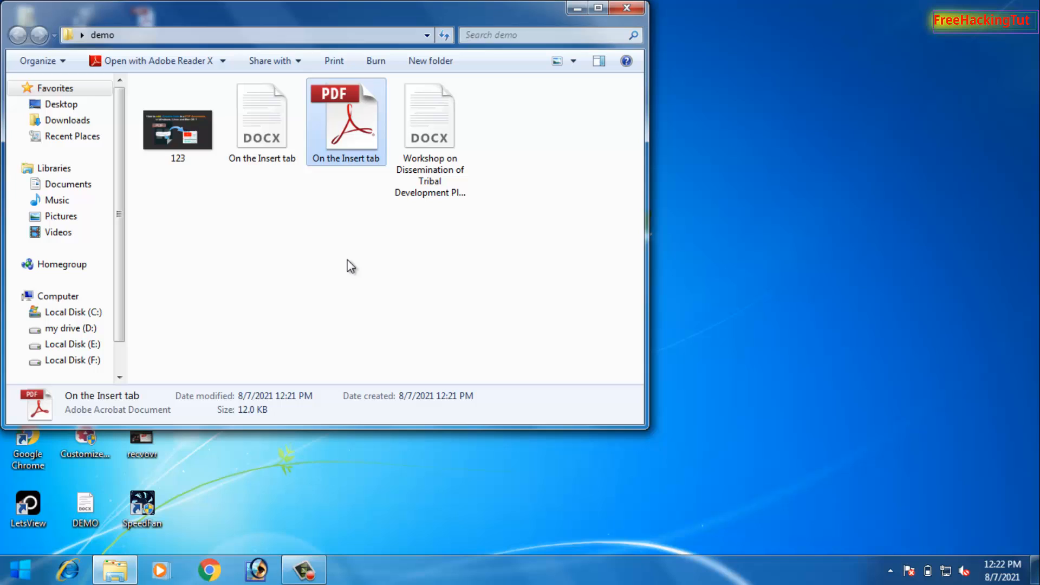
pyautogui.moveTo(182, 140)
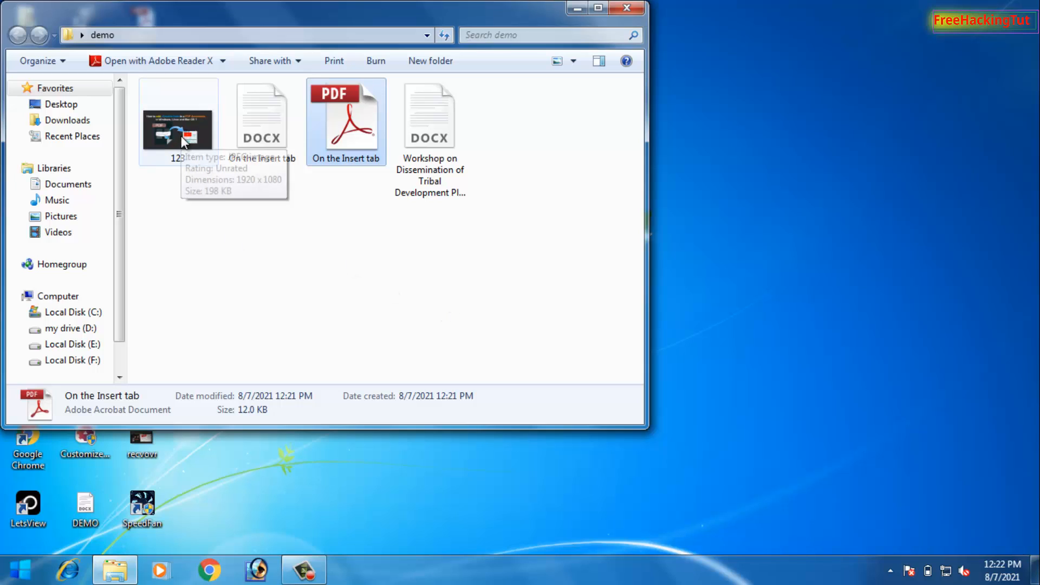
pyautogui.moveTo(191, 203)
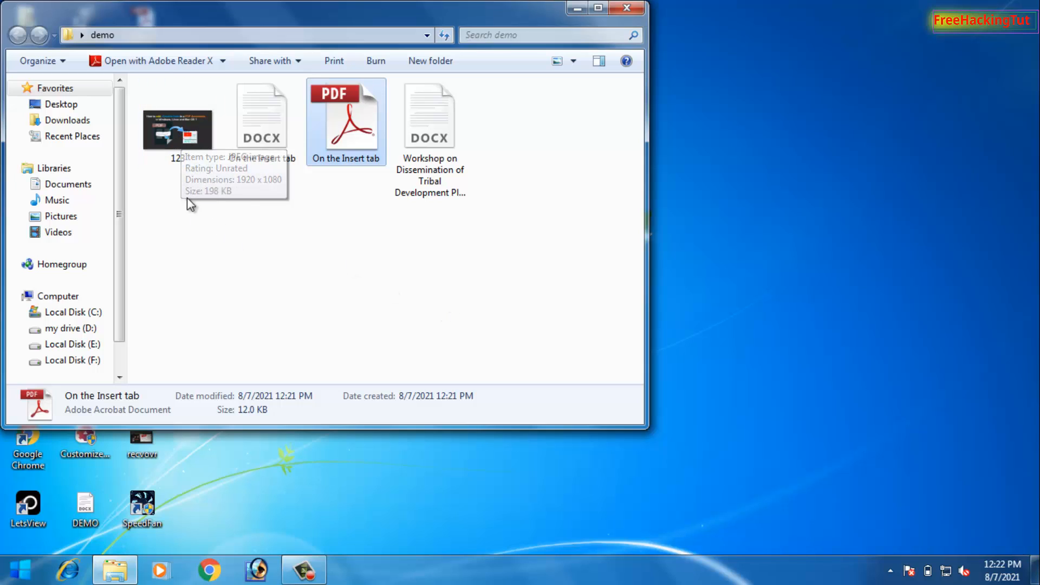
pyautogui.moveTo(238, 210)
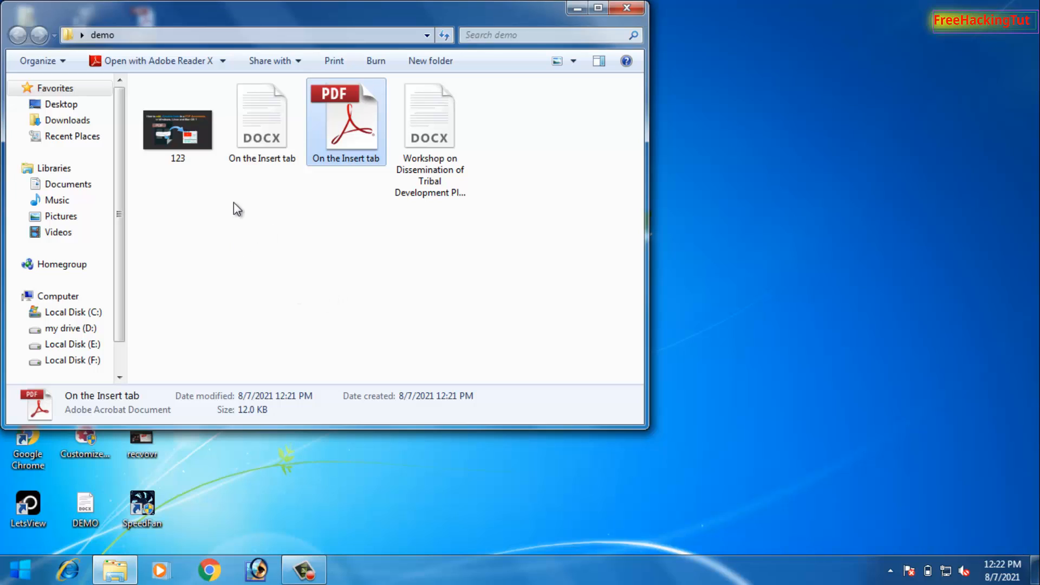
pyautogui.moveTo(178, 132)
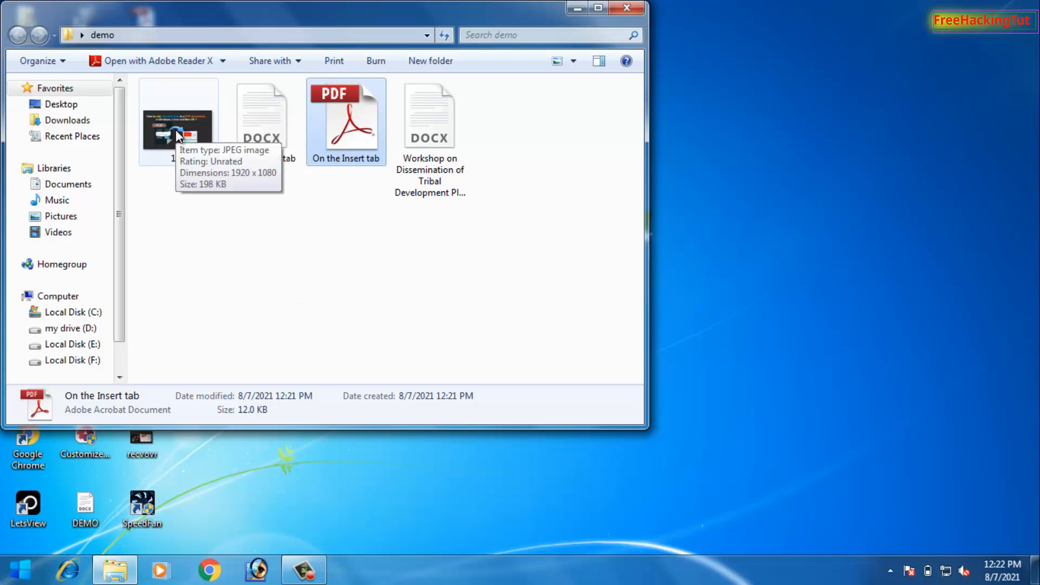
pyautogui.moveTo(178, 129)
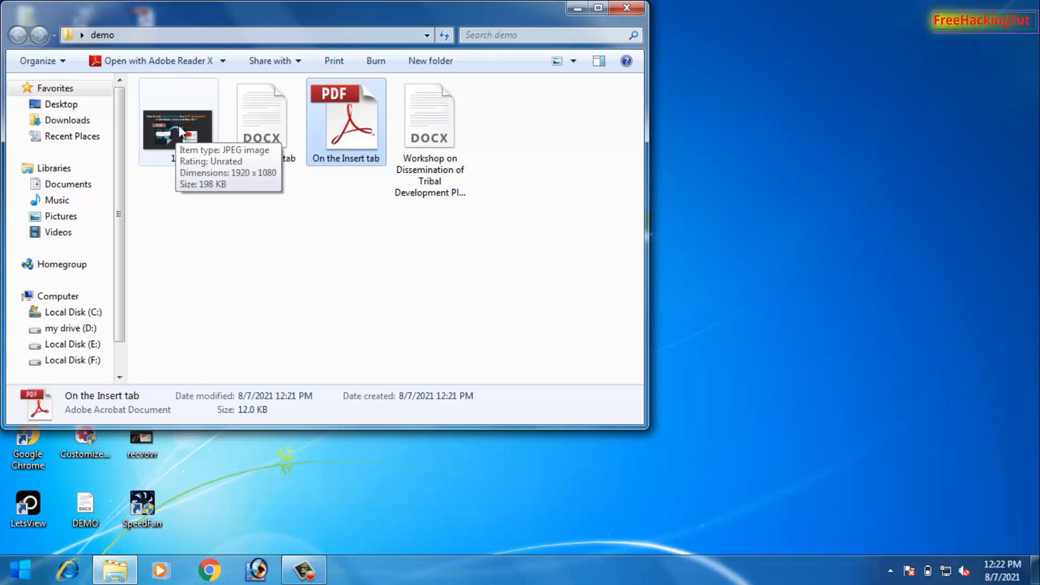
# - View the 123 image in Windows Photo Viewer and show its Print menu
pyautogui.doubleClick(178, 122)
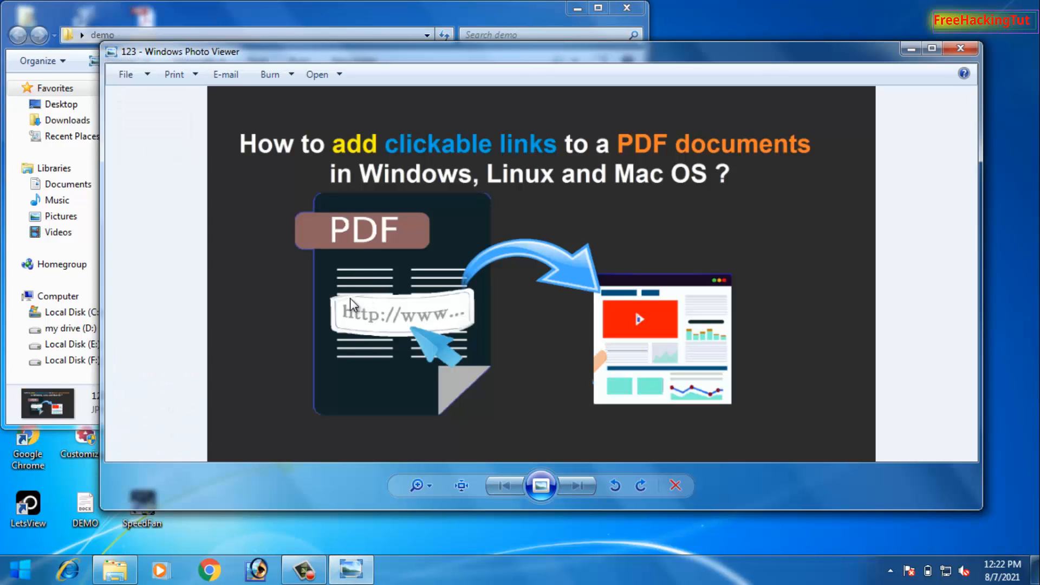
pyautogui.moveTo(213, 203)
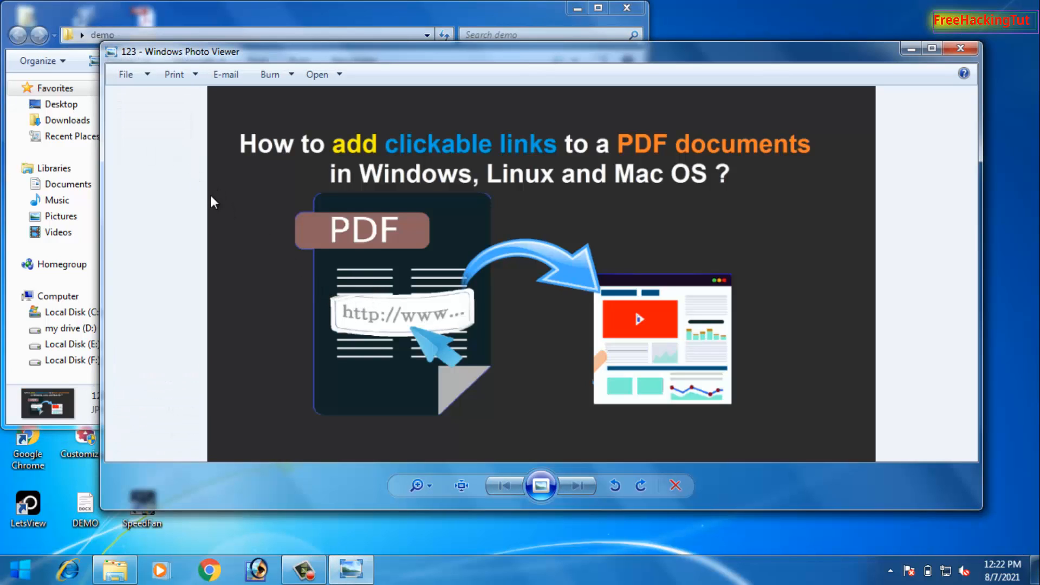
pyautogui.moveTo(197, 128)
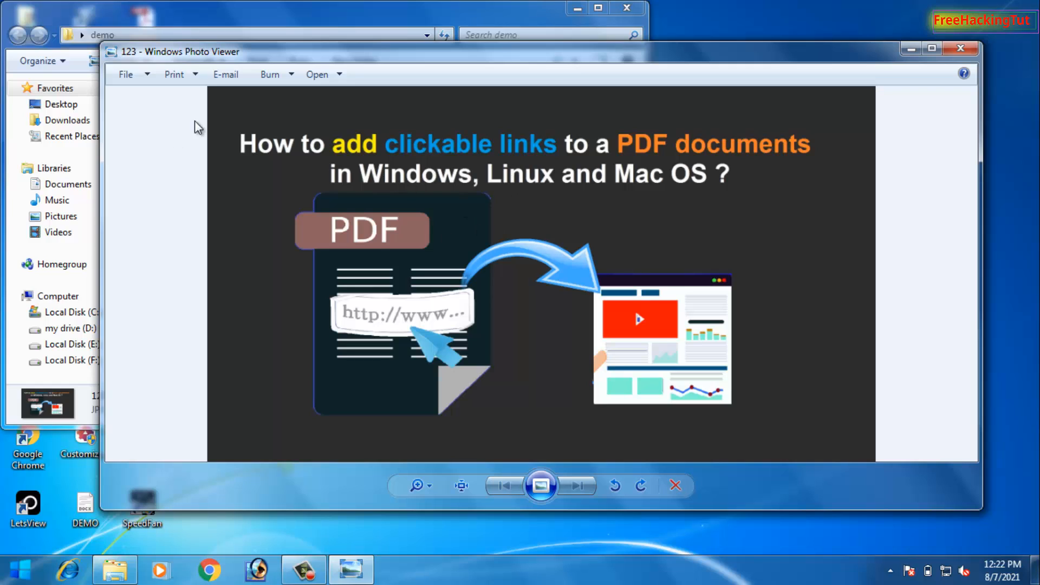
pyautogui.click(175, 73)
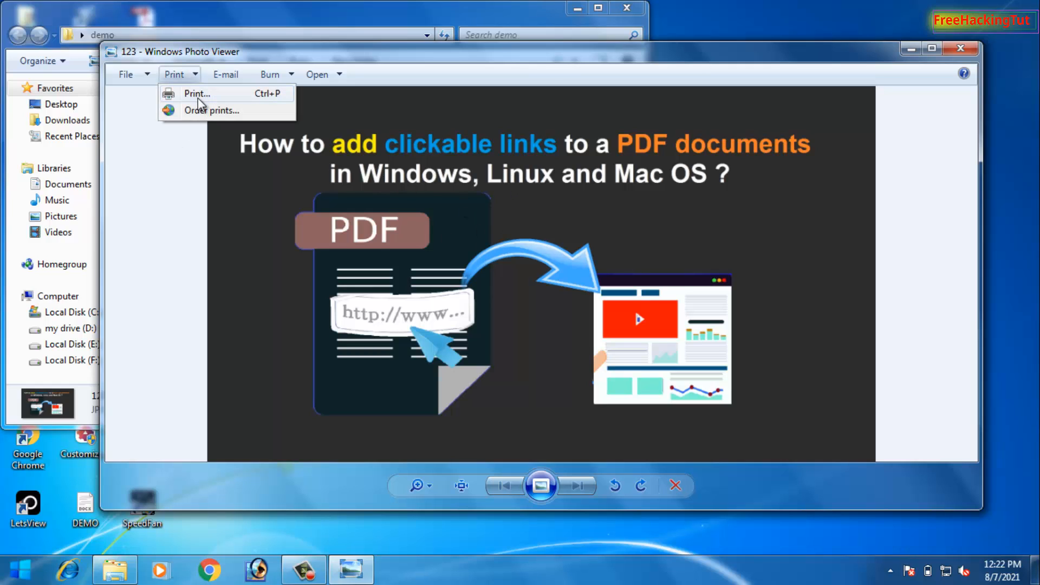
# - Start printing the photo with CutePDF Writer as the printer and preview the 4 x 6 in. layout
pyautogui.click(196, 93)
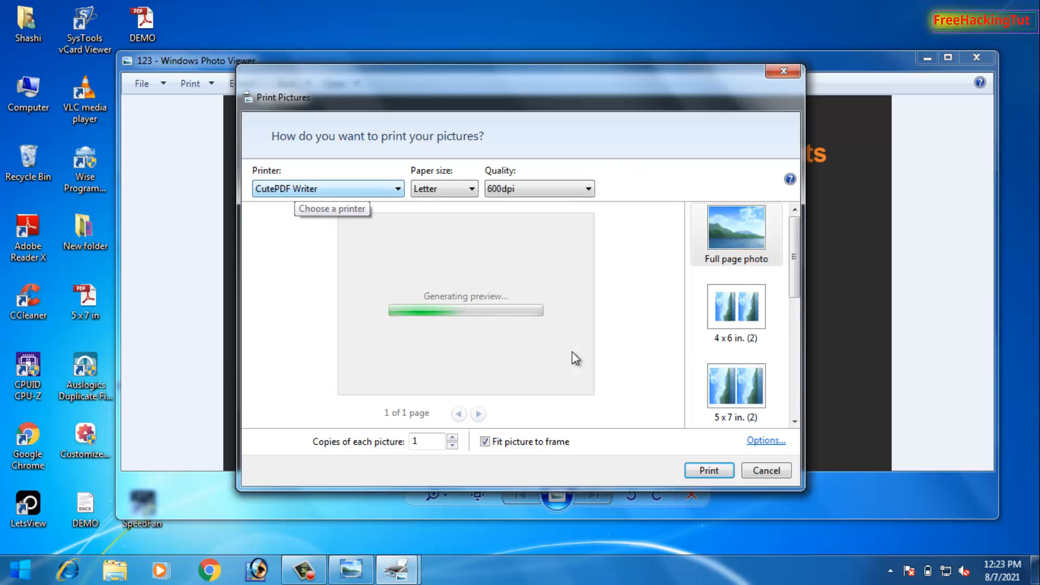
pyautogui.click(397, 189)
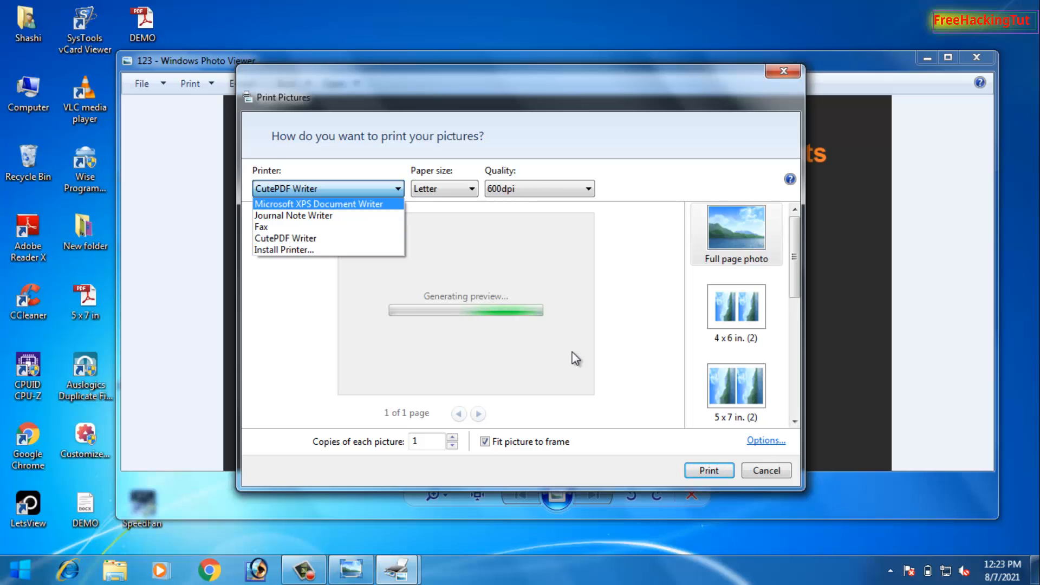
pyautogui.moveTo(286, 237)
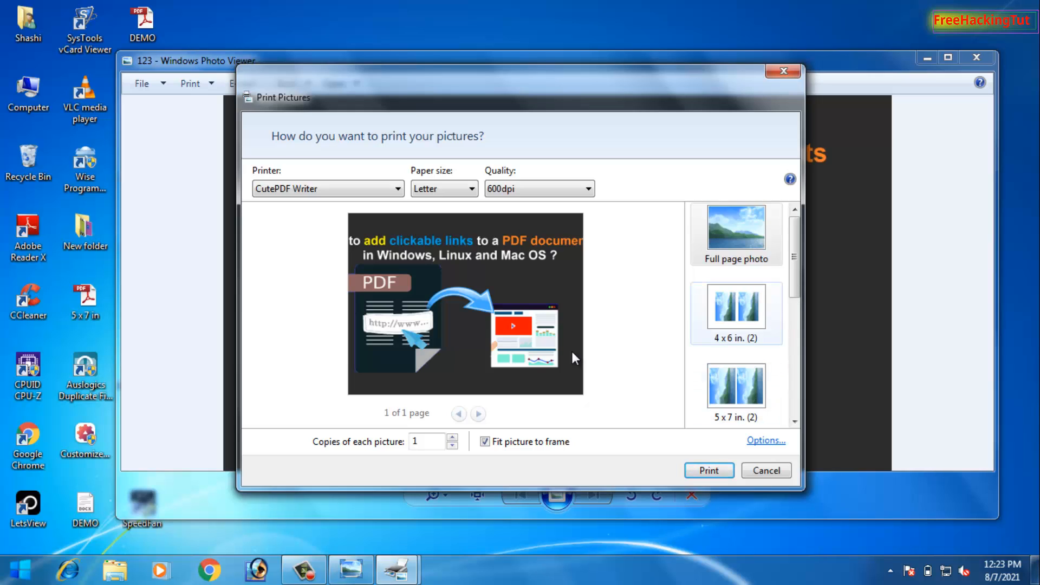
pyautogui.click(734, 306)
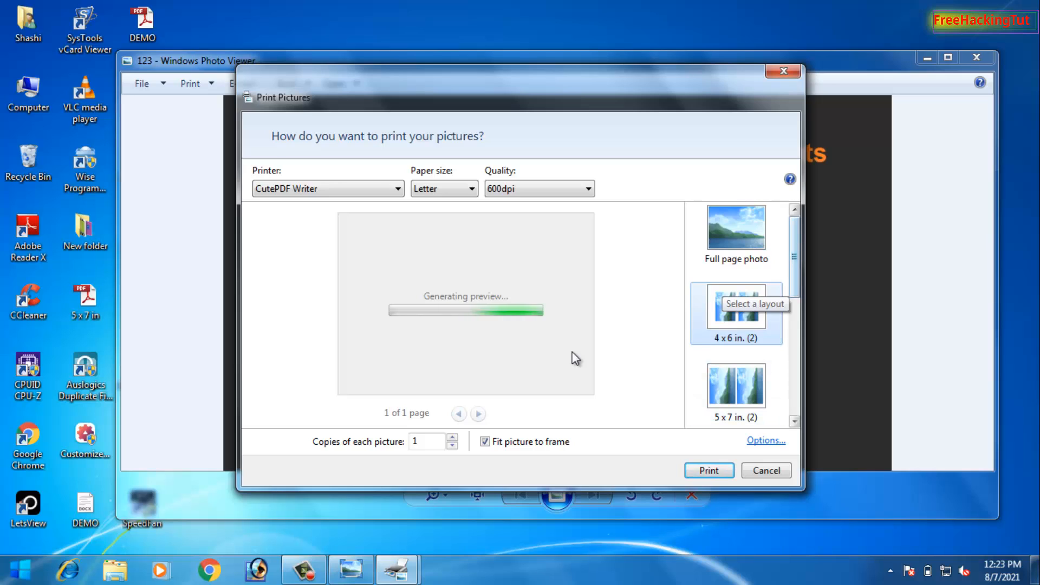
# - Switch to the Full page photo layout with Fit picture to frame on Letter paper
pyautogui.scroll(-3)
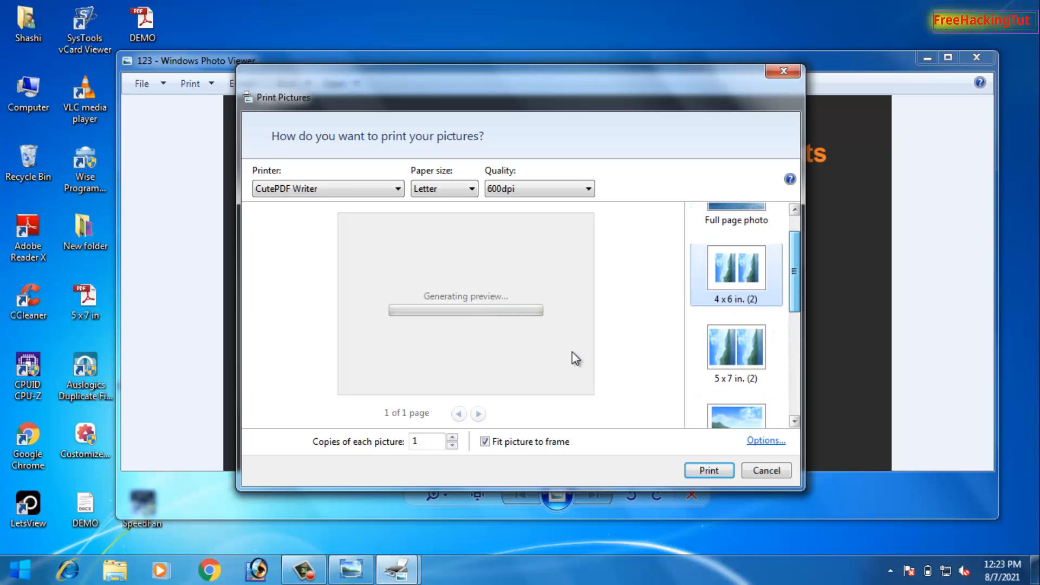
pyautogui.click(735, 353)
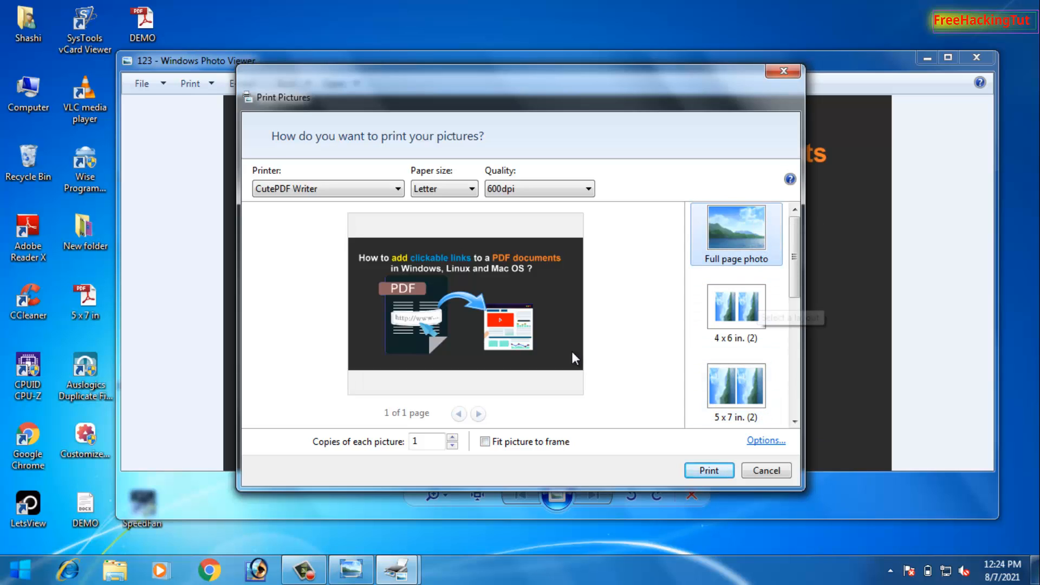
pyautogui.click(709, 470)
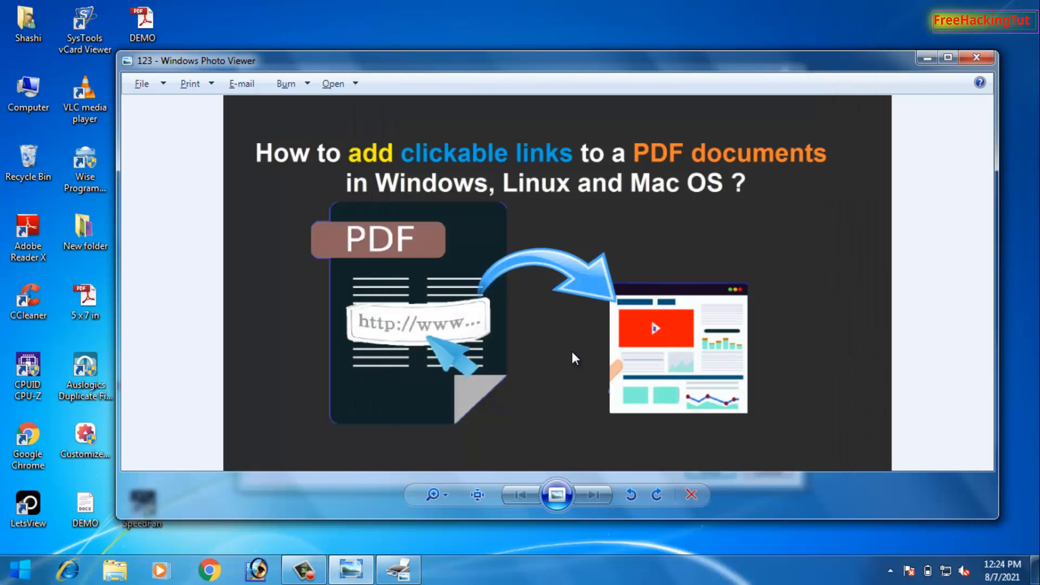
pyautogui.click(190, 84)
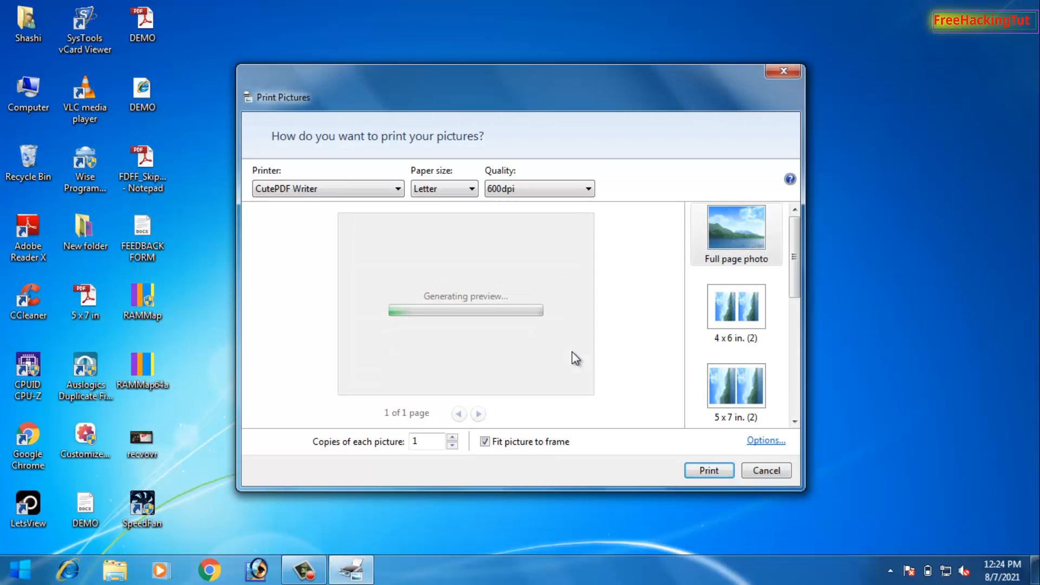
# - Print the photo to PDF and open the resulting 'Full page photo.pdf' from the demo folder in Adobe Reader
pyautogui.click(765, 470)
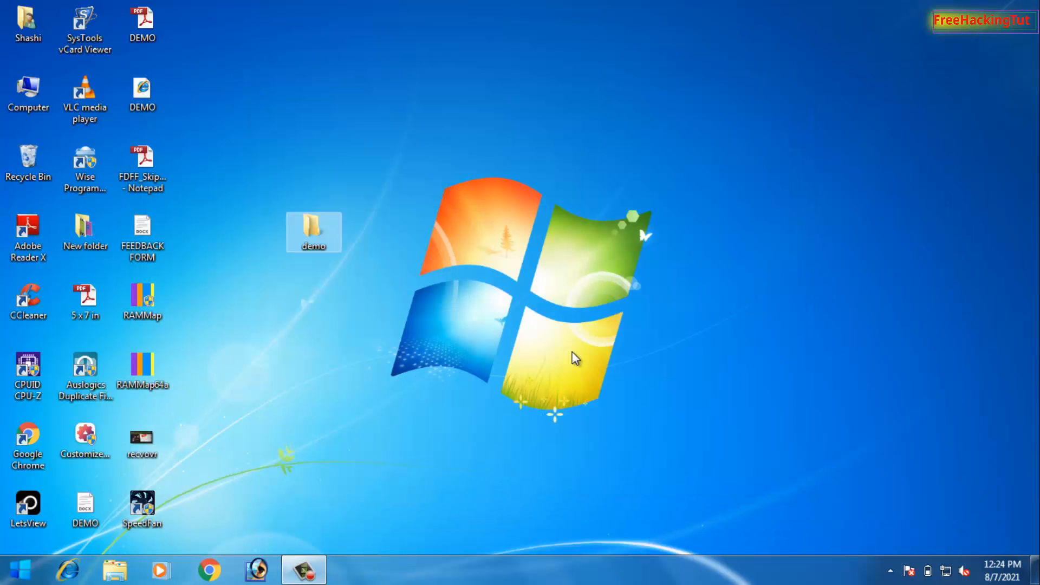
pyautogui.doubleClick(314, 232)
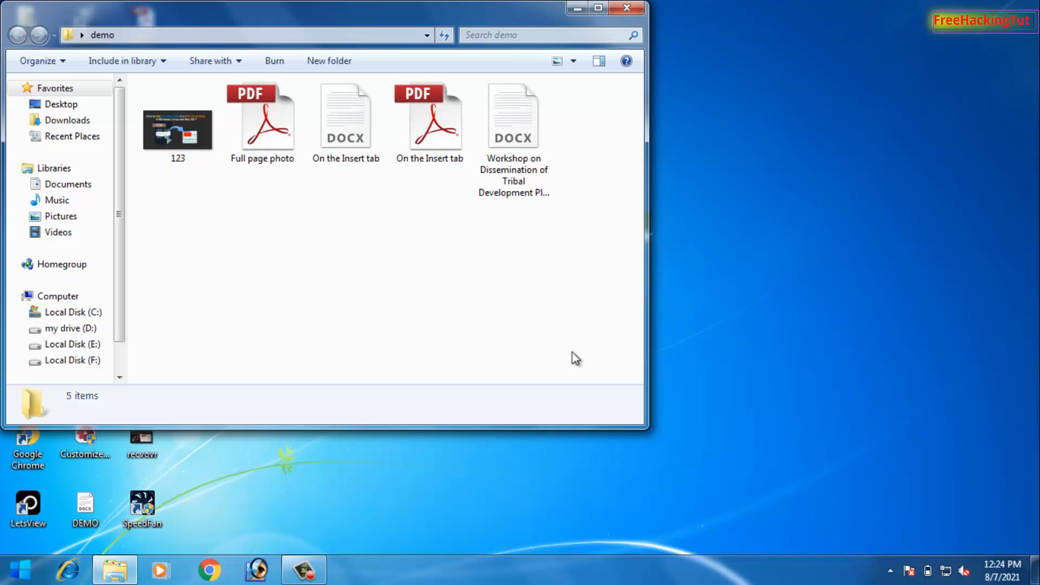
pyautogui.moveTo(261, 116)
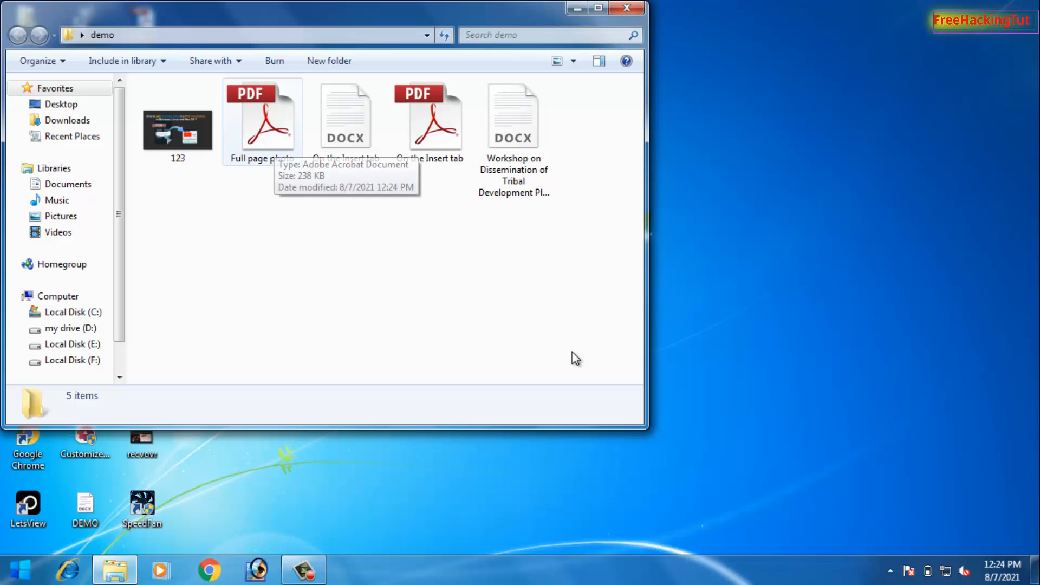
pyautogui.doubleClick(262, 116)
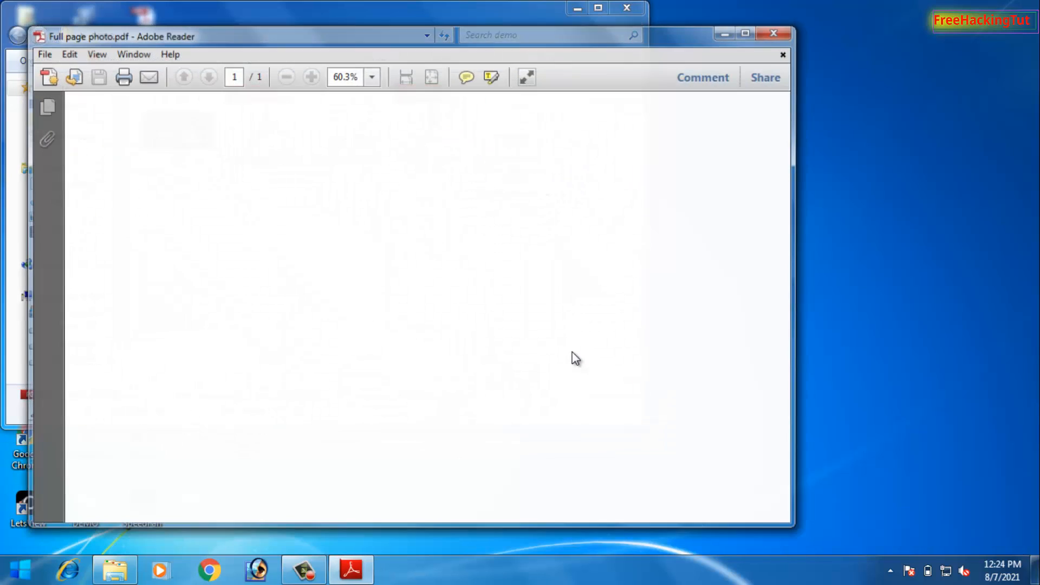